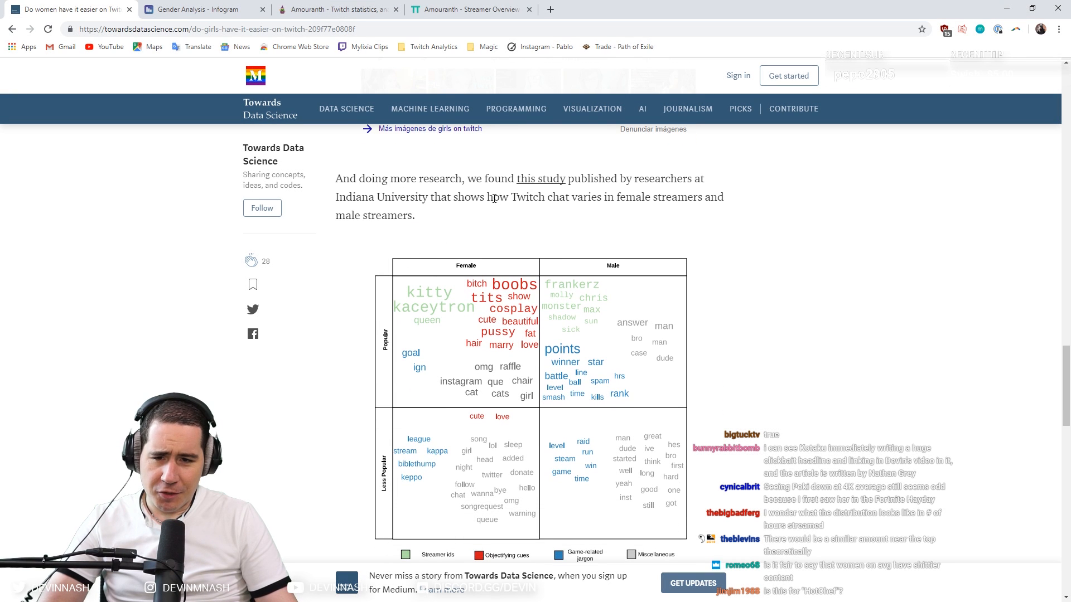
{"action": "mouse_move", "coordinate": [747, 203]}
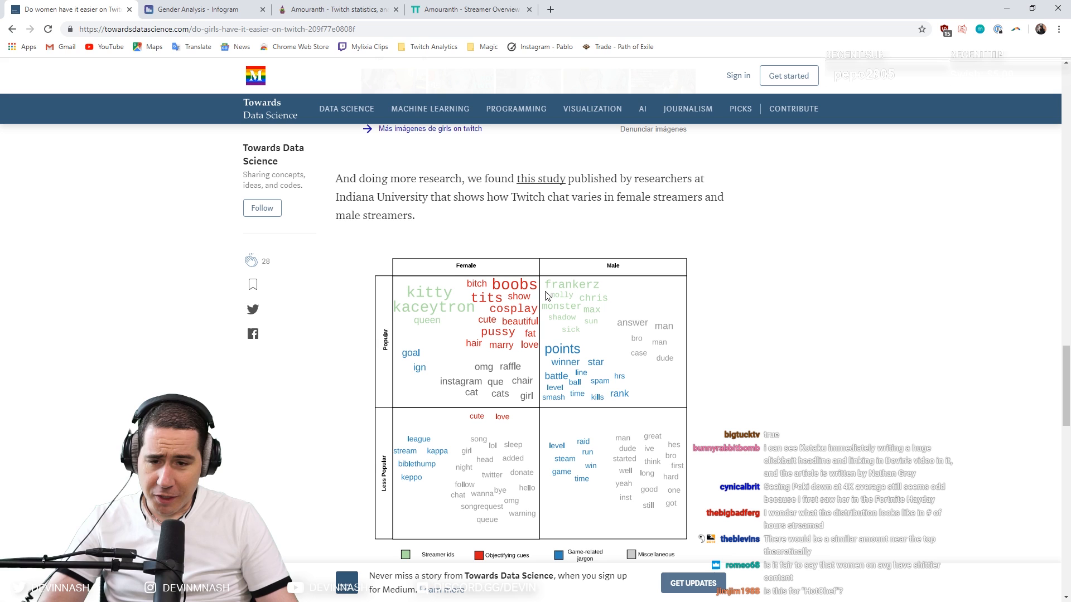
{"action": "mouse_move", "coordinate": [376, 346]}
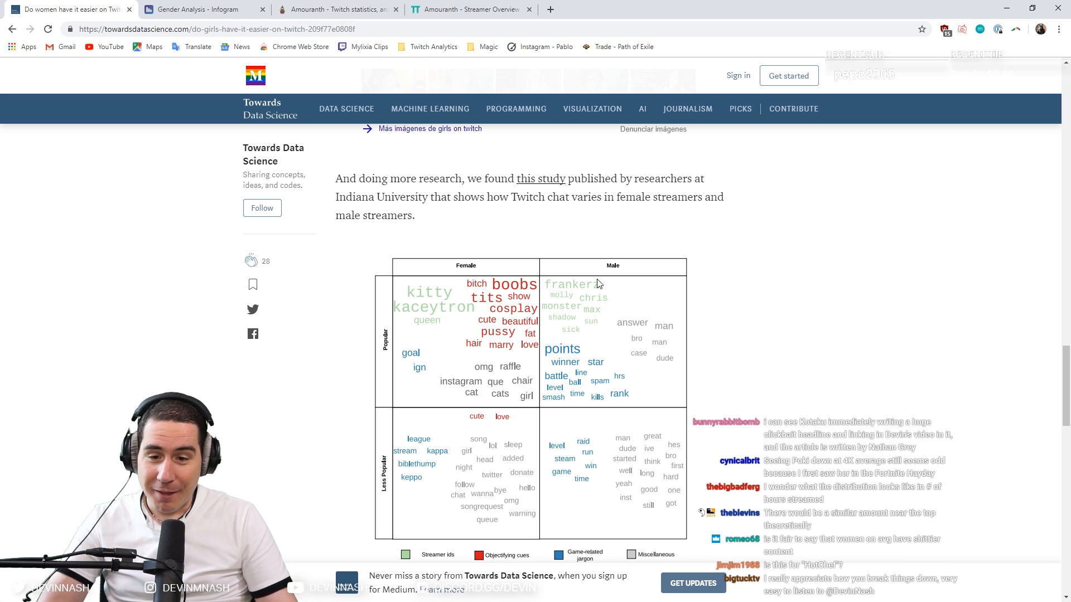
Scroll back up from the word-cloud chart to the article's introduction and female-channels table.
{"action": "scroll", "scroll_direction": "up", "scroll_amount": 3}
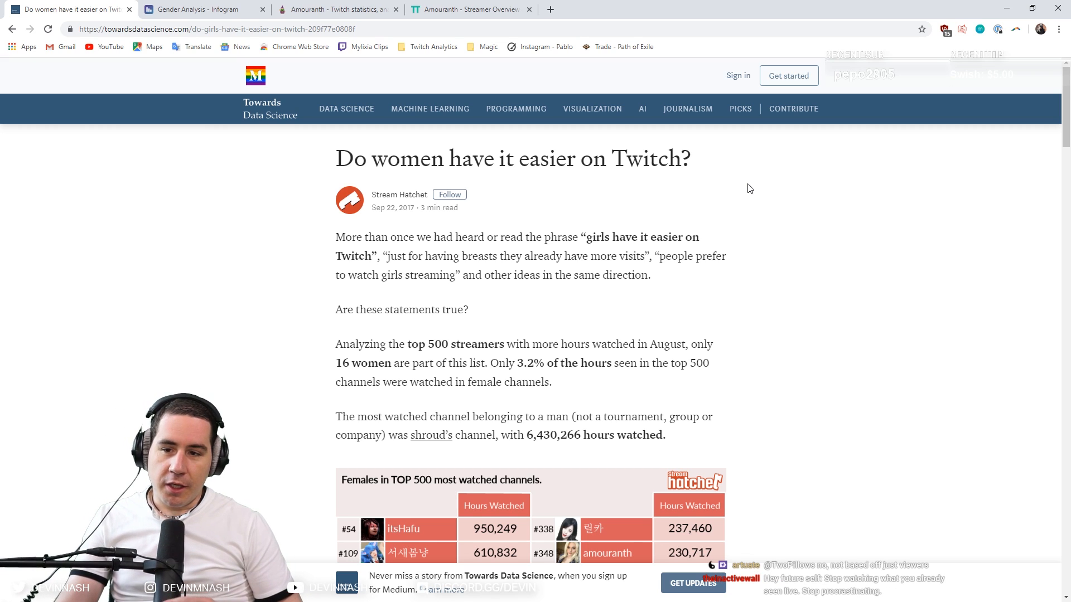
{"action": "mouse_move", "coordinate": [624, 236]}
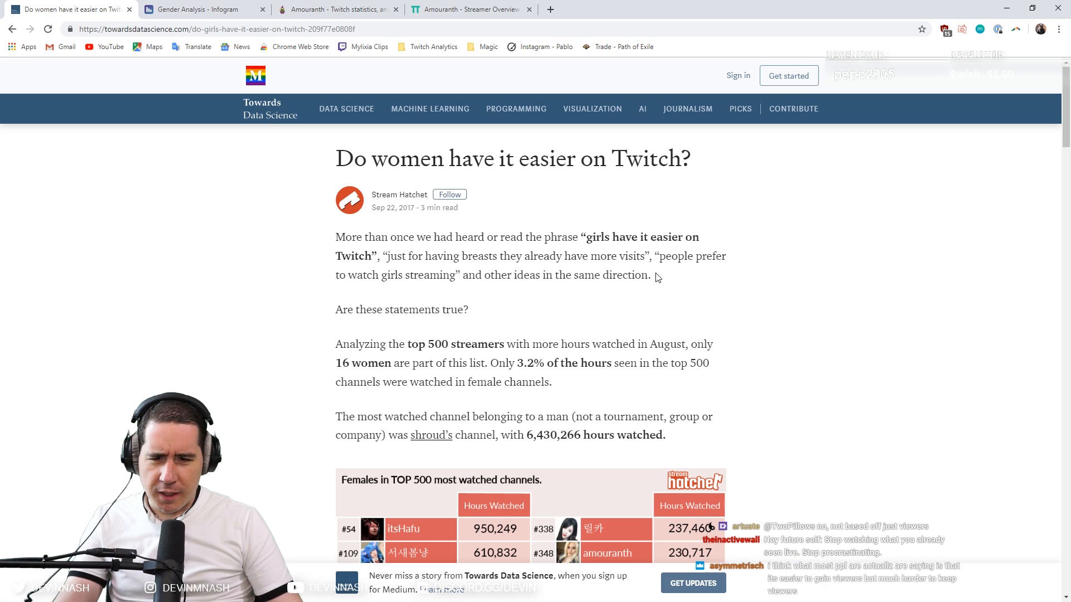
{"action": "mouse_move", "coordinate": [704, 274]}
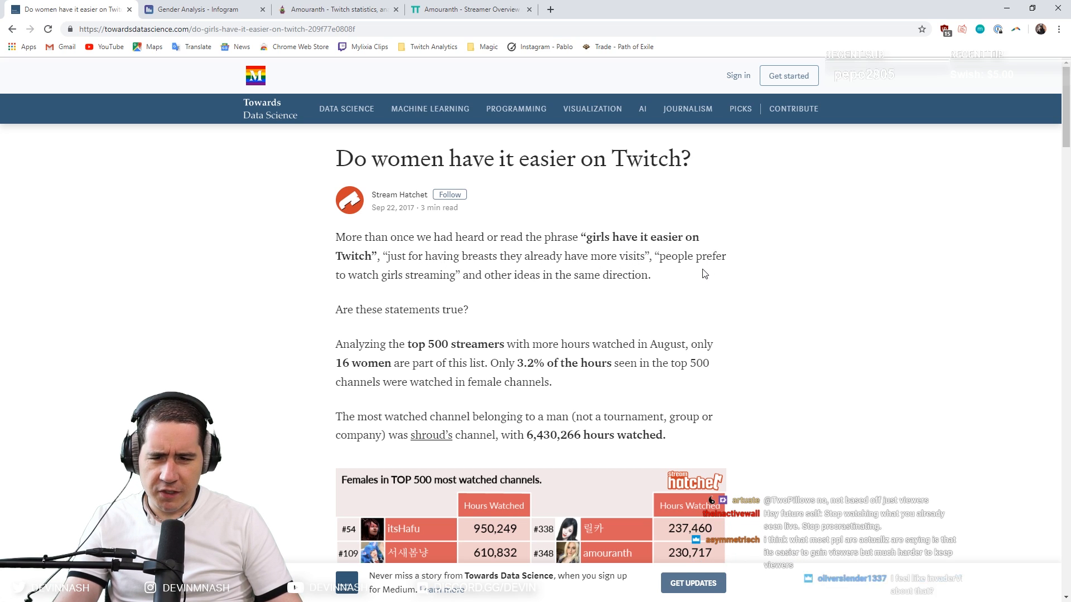
Clear the highlighted top-500 sentence and read down past the hours-watched and average-viewers tables.
{"action": "scroll", "scroll_direction": "down", "scroll_amount": 3}
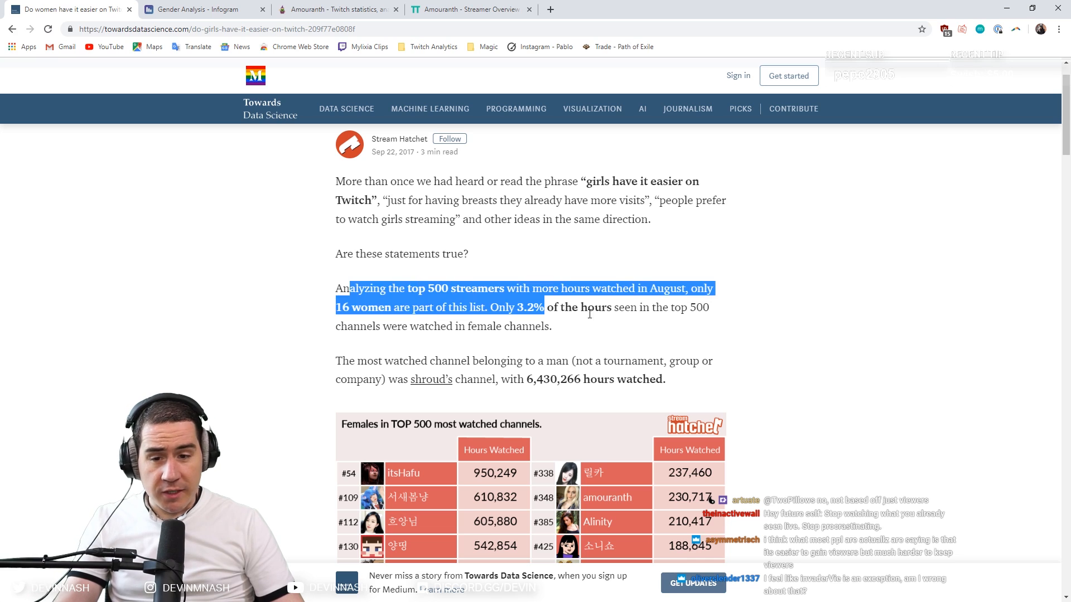
{"action": "left_click", "coordinate": [688, 325]}
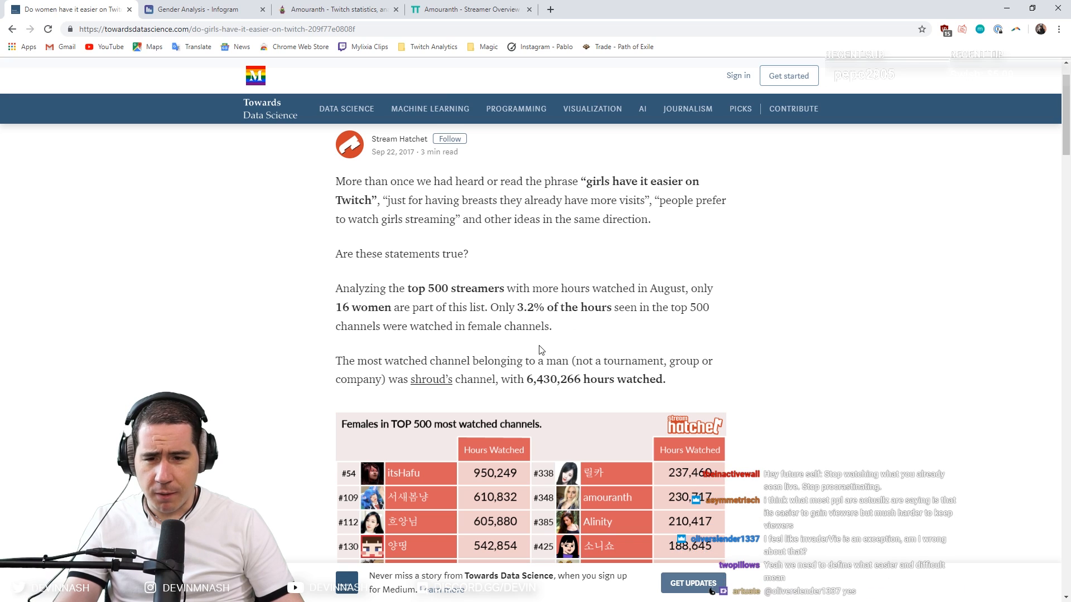
{"action": "scroll", "scroll_direction": "down", "scroll_amount": 3}
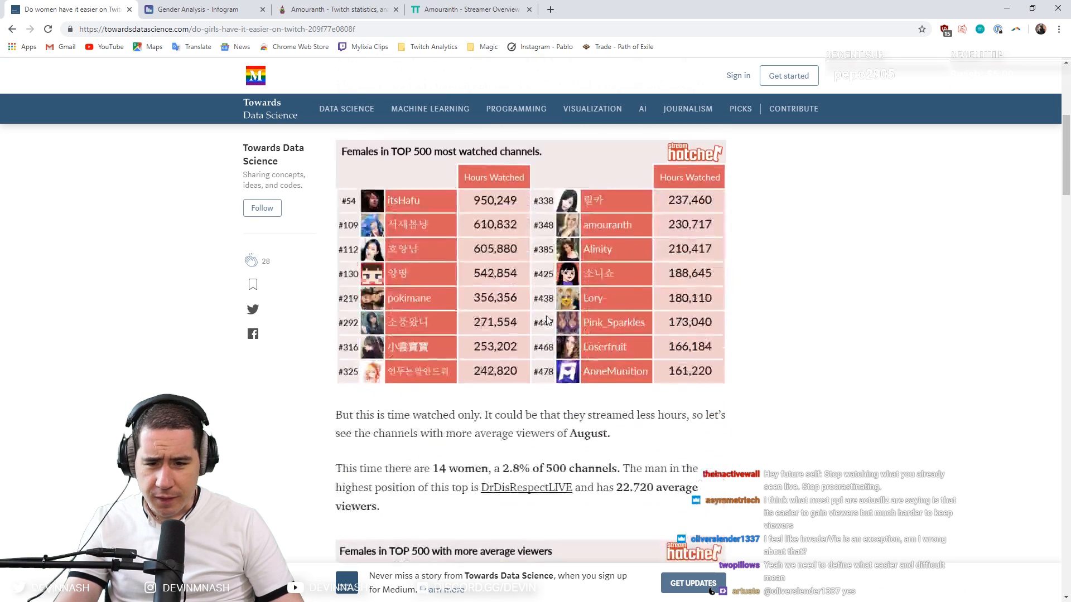
{"action": "scroll", "scroll_direction": "down", "scroll_amount": 3}
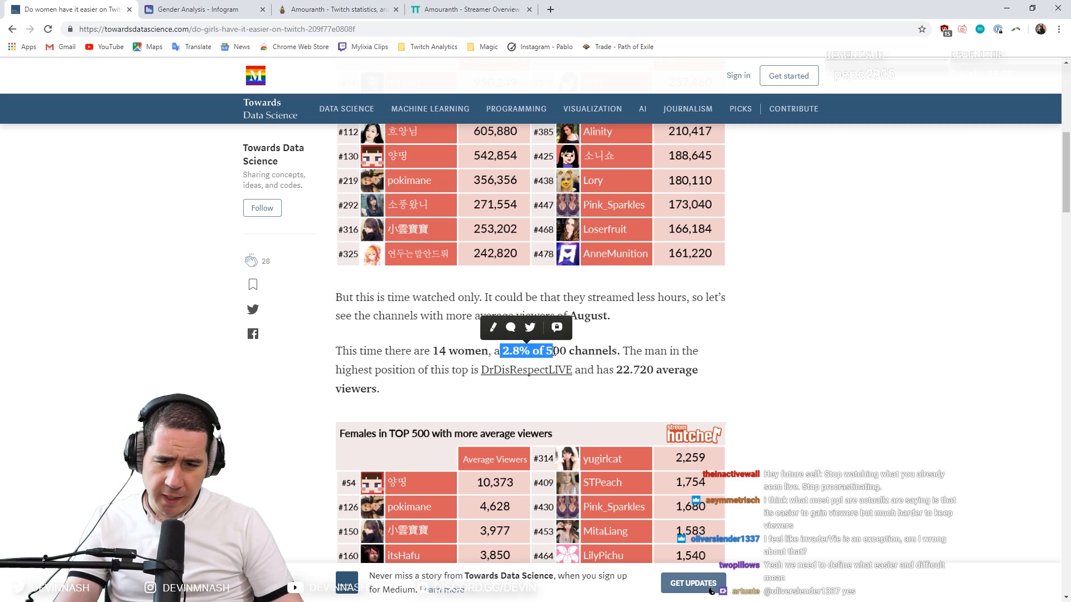
{"action": "scroll", "scroll_direction": "down", "scroll_amount": 3}
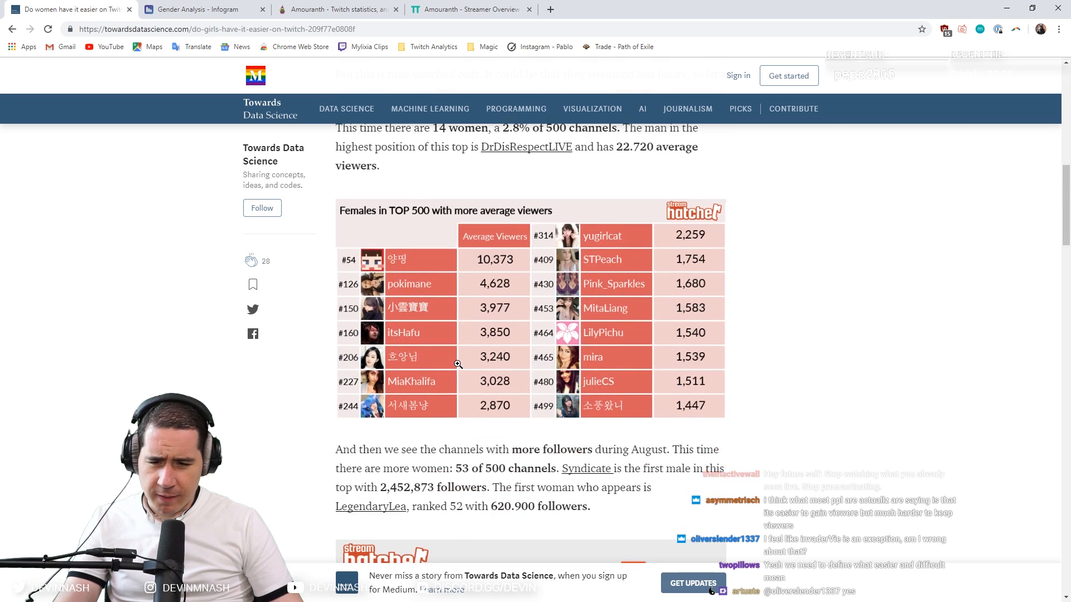
{"action": "scroll", "scroll_direction": "down", "scroll_amount": 3}
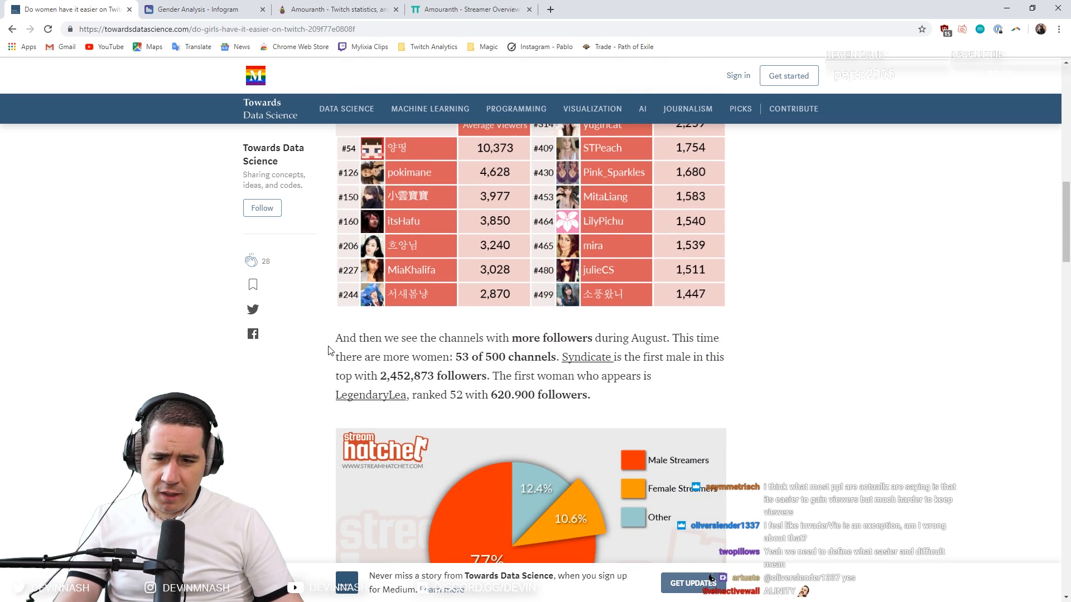
{"action": "mouse_move", "coordinate": [412, 357]}
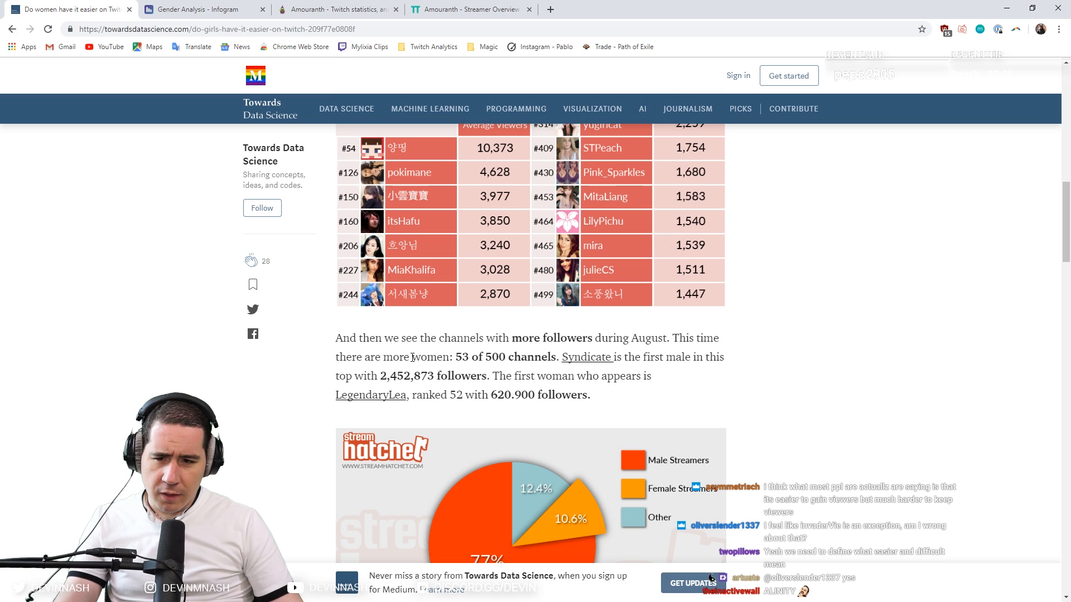
Highlight the 53 of 500 channels figure and continue to the followers paragraph.
{"action": "scroll", "scroll_direction": "up", "scroll_amount": 3}
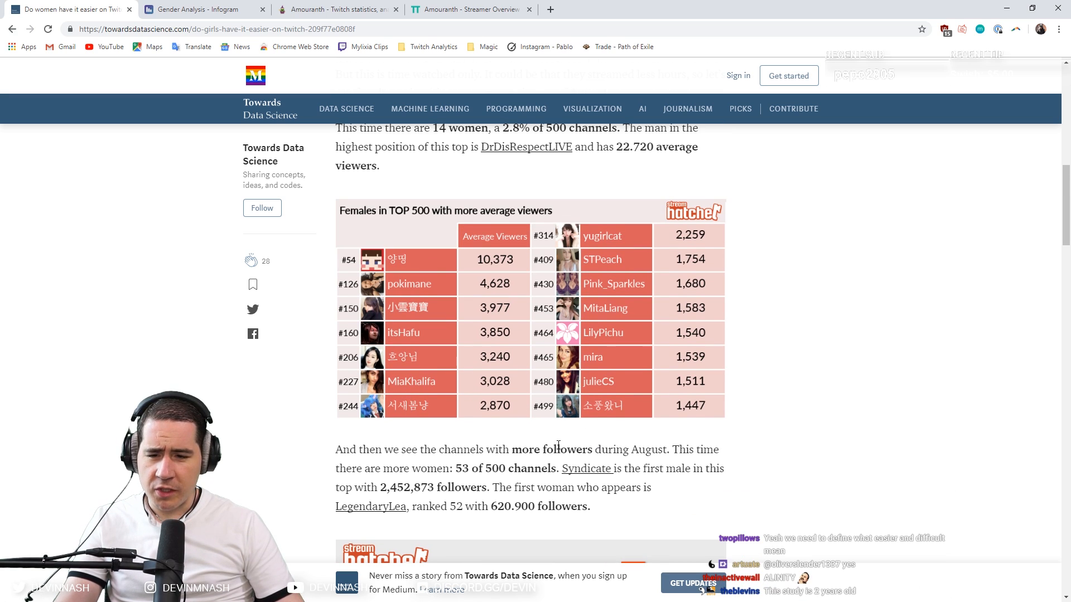
{"action": "double_click", "coordinate": [482, 468]}
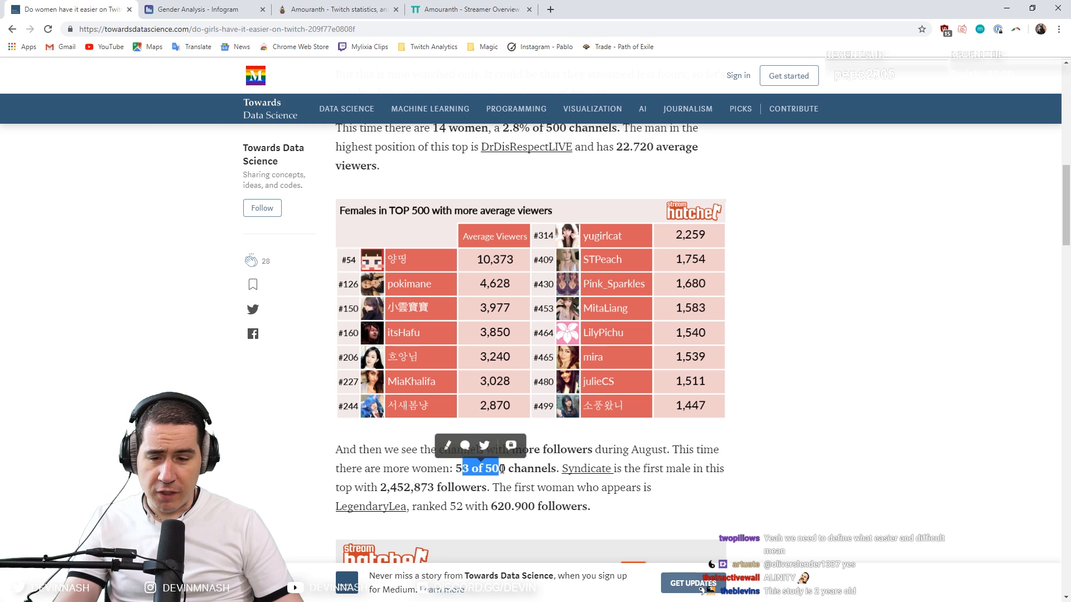
{"action": "scroll", "scroll_direction": "down", "scroll_amount": 3}
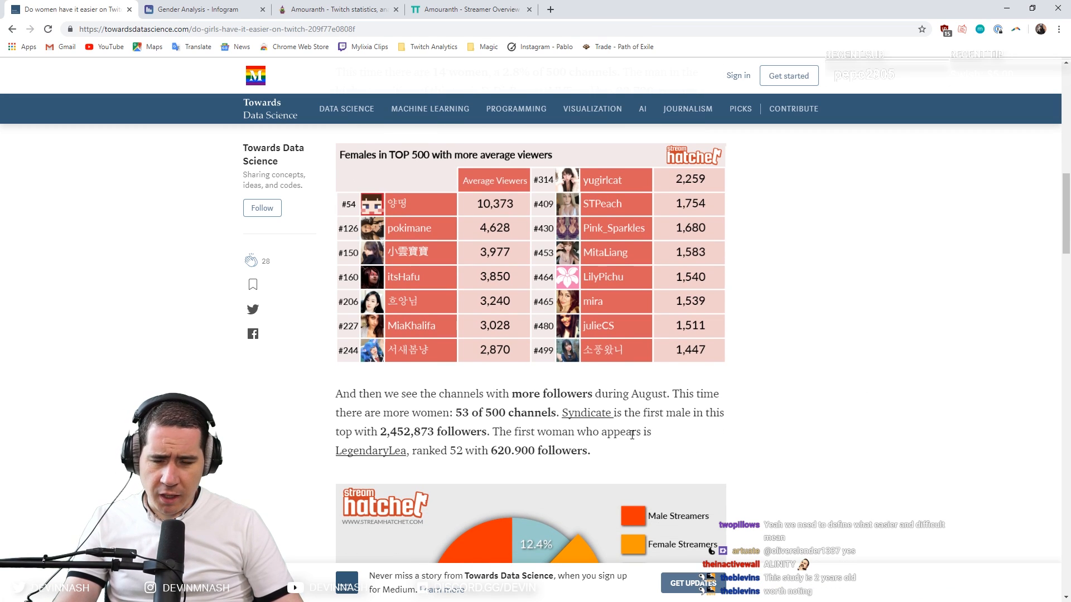
{"action": "mouse_move", "coordinate": [504, 449]}
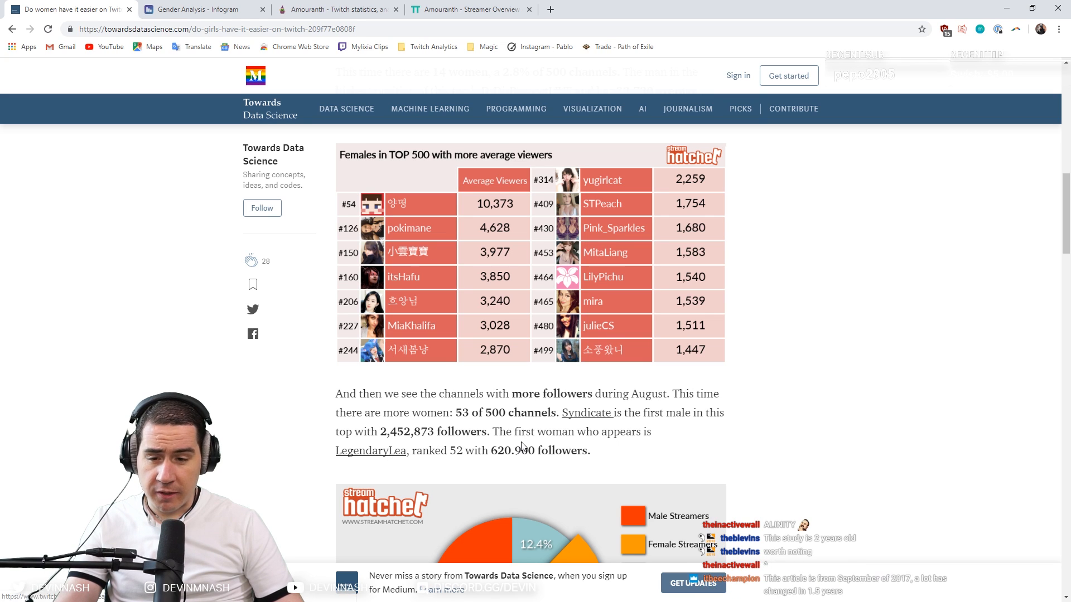
Read down the article to the Google search results section.
{"action": "scroll", "scroll_direction": "down", "scroll_amount": 3}
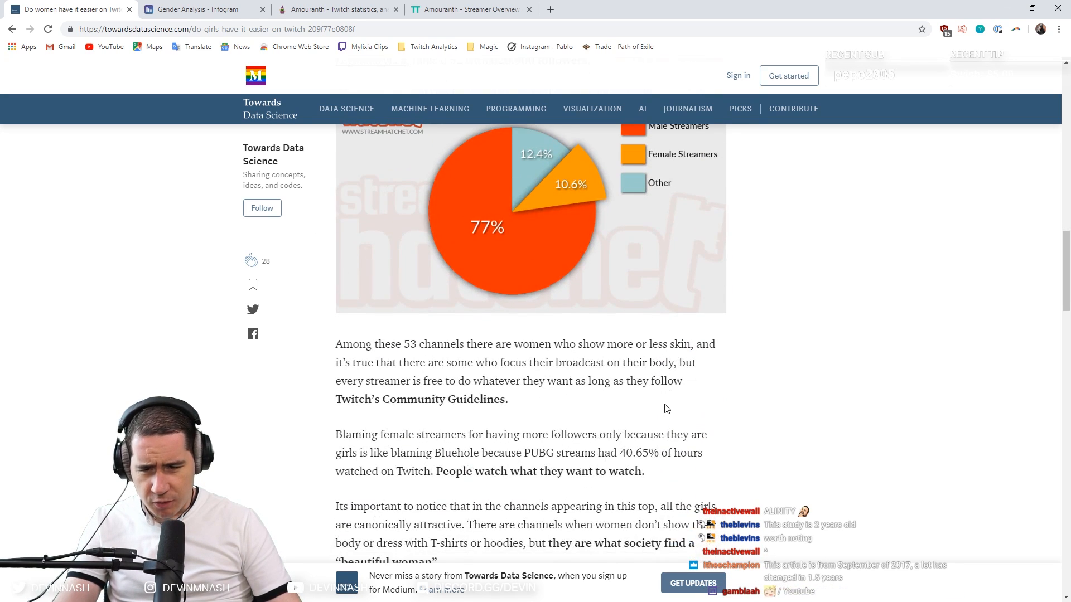
{"action": "scroll", "scroll_direction": "down", "scroll_amount": 3}
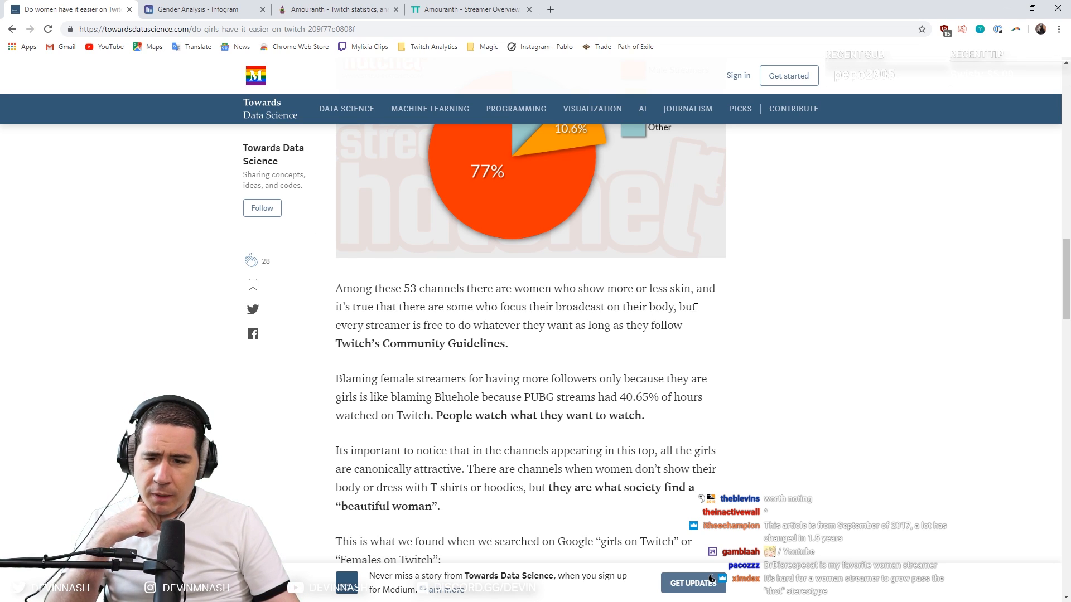
{"action": "scroll", "scroll_direction": "down", "scroll_amount": 3}
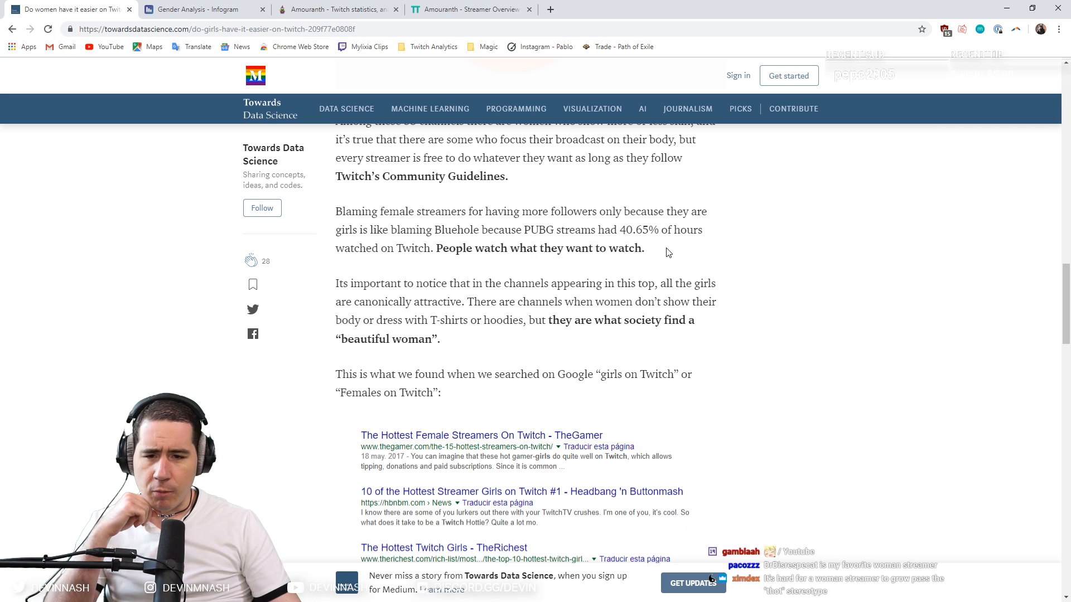
{"action": "scroll", "scroll_direction": "down", "scroll_amount": 3}
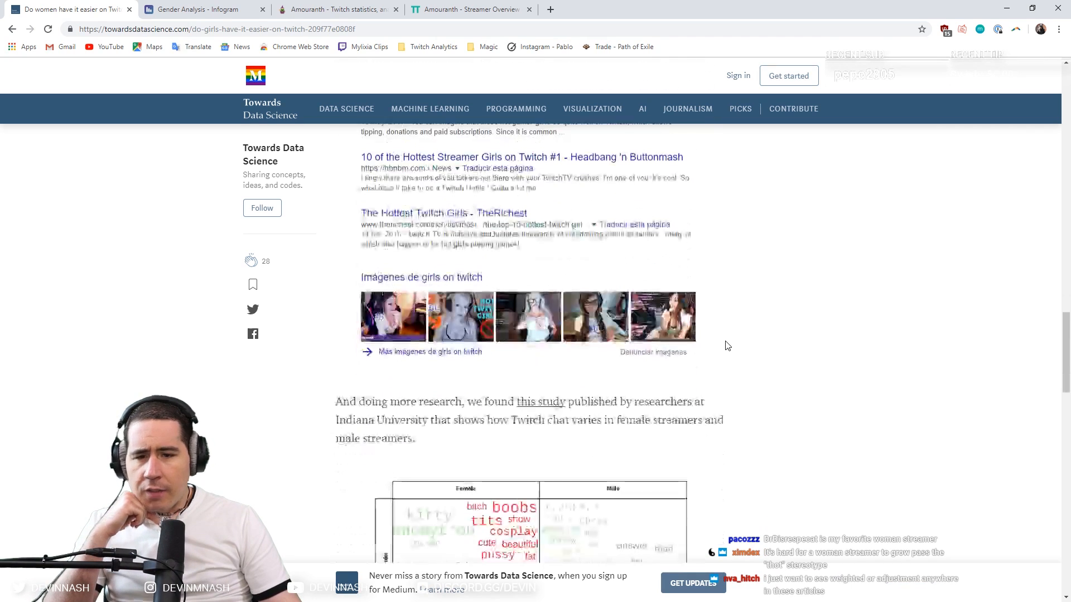
Scroll back up to the introduction showing 16 women in the top 500 most-watched channels.
{"action": "scroll", "scroll_direction": "up", "scroll_amount": 3}
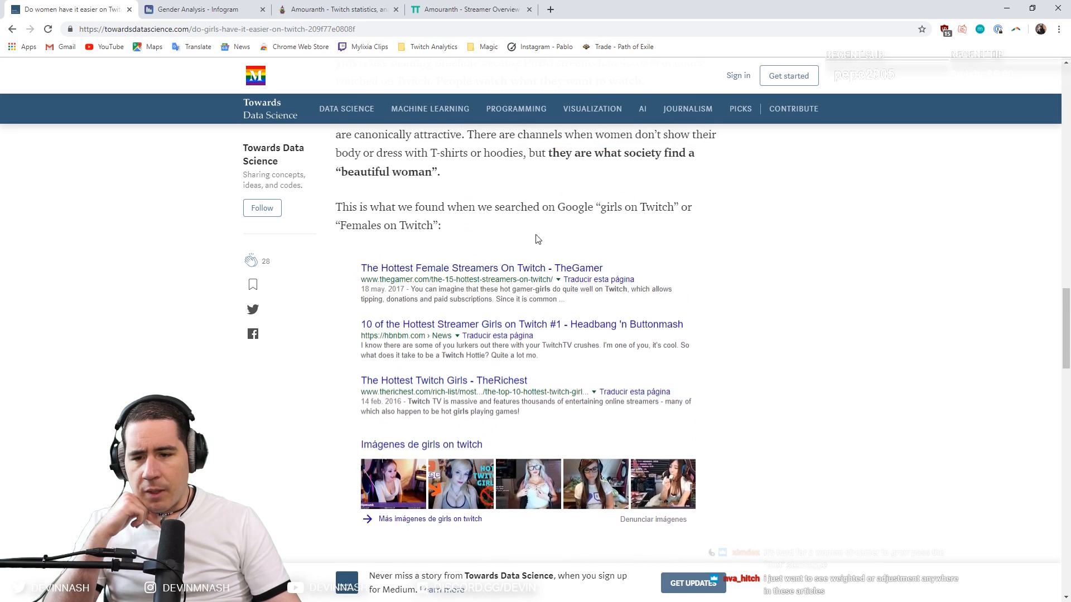
{"action": "scroll", "scroll_direction": "up", "scroll_amount": 3}
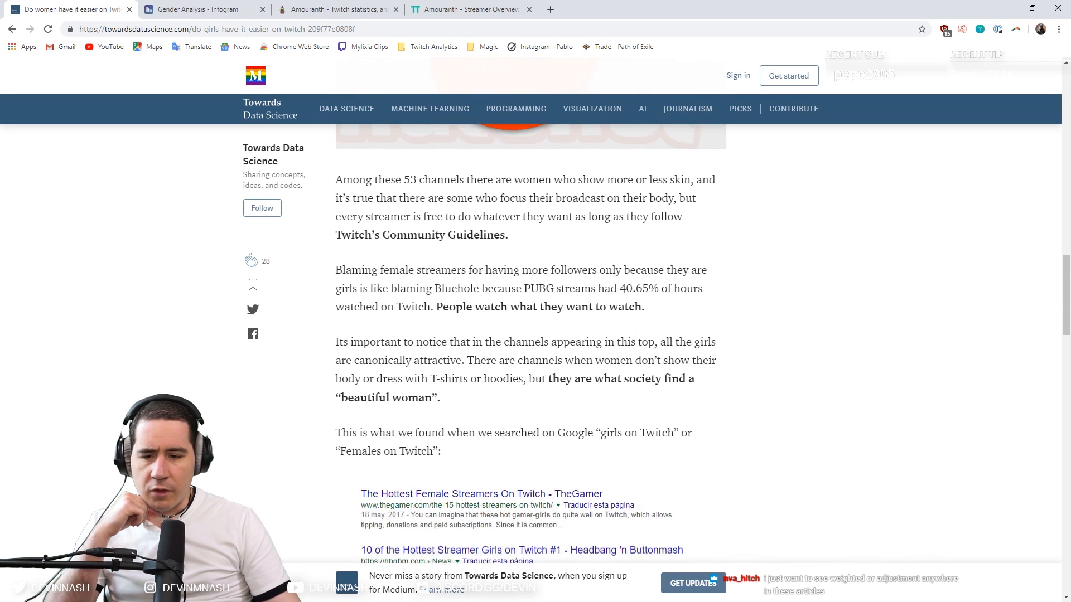
{"action": "scroll", "scroll_direction": "up", "scroll_amount": 3}
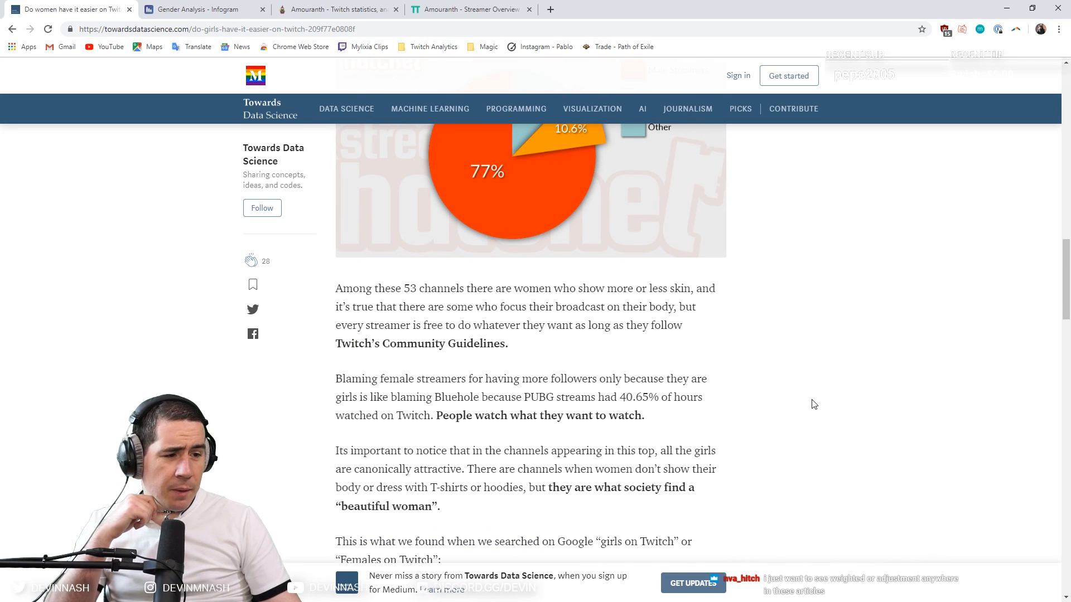
{"action": "scroll", "scroll_direction": "up", "scroll_amount": 3}
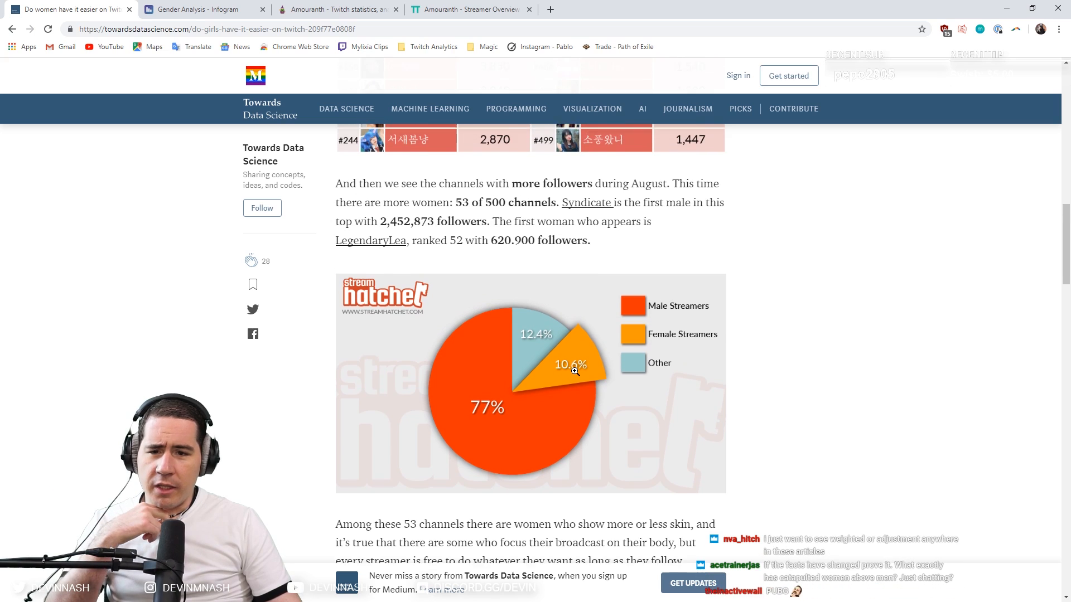
{"action": "scroll", "scroll_direction": "up", "scroll_amount": 3}
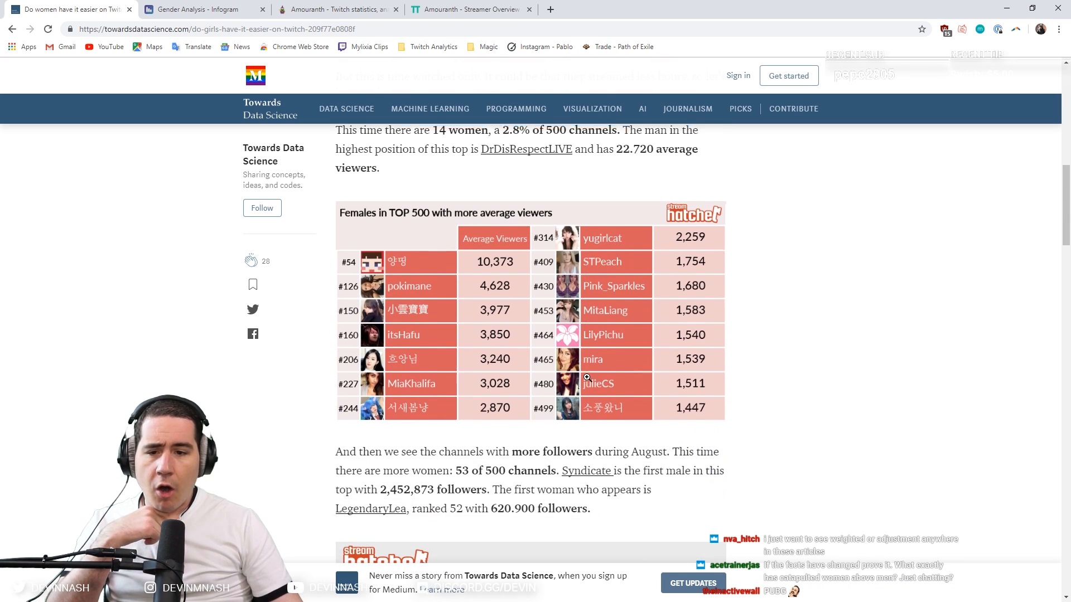
{"action": "scroll", "scroll_direction": "up", "scroll_amount": 3}
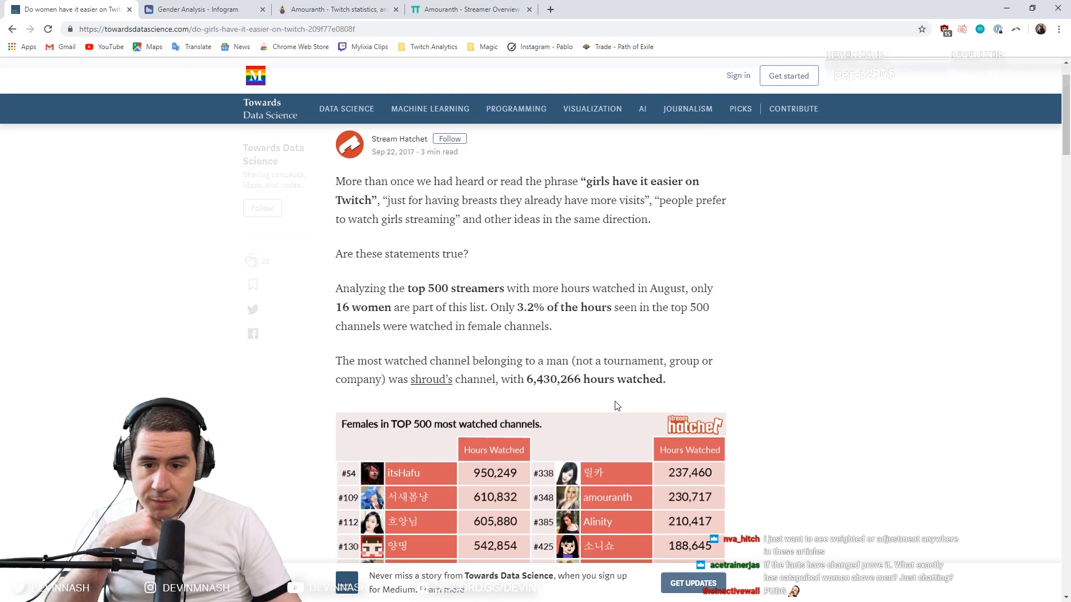
{"action": "mouse_move", "coordinate": [376, 302]}
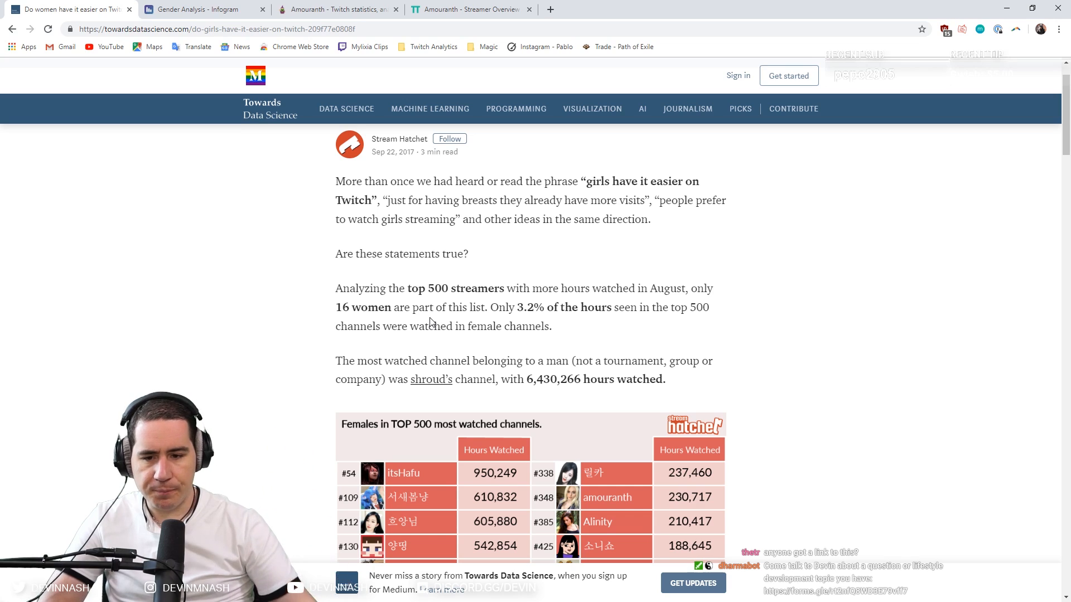
Scroll down past the Google results to the Indiana University word chart comparing chat by streamer gender.
{"action": "scroll", "scroll_direction": "down", "scroll_amount": 3}
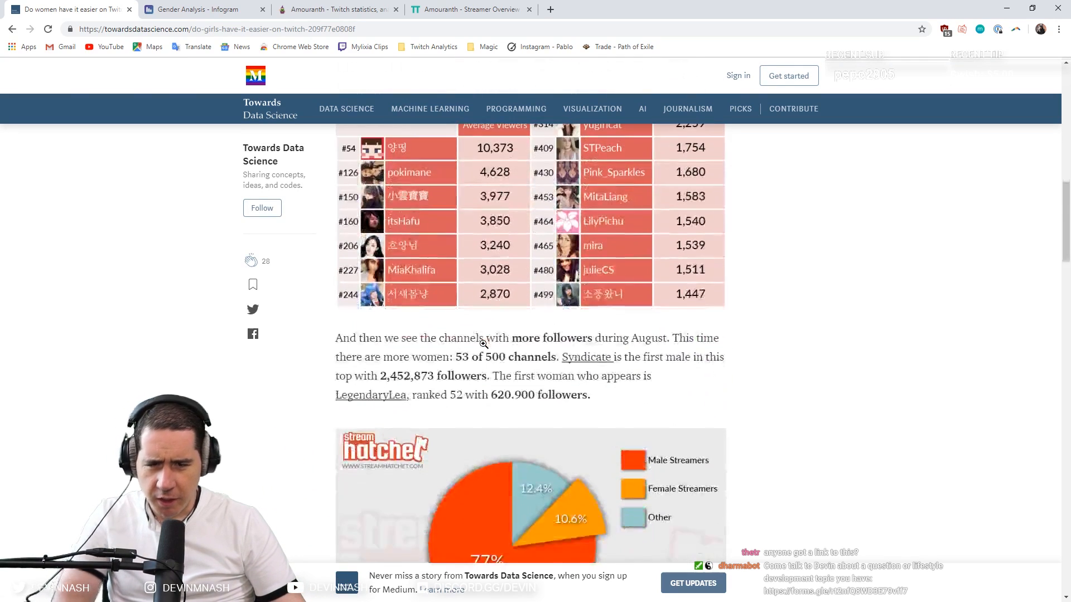
{"action": "scroll", "scroll_direction": "down", "scroll_amount": 3}
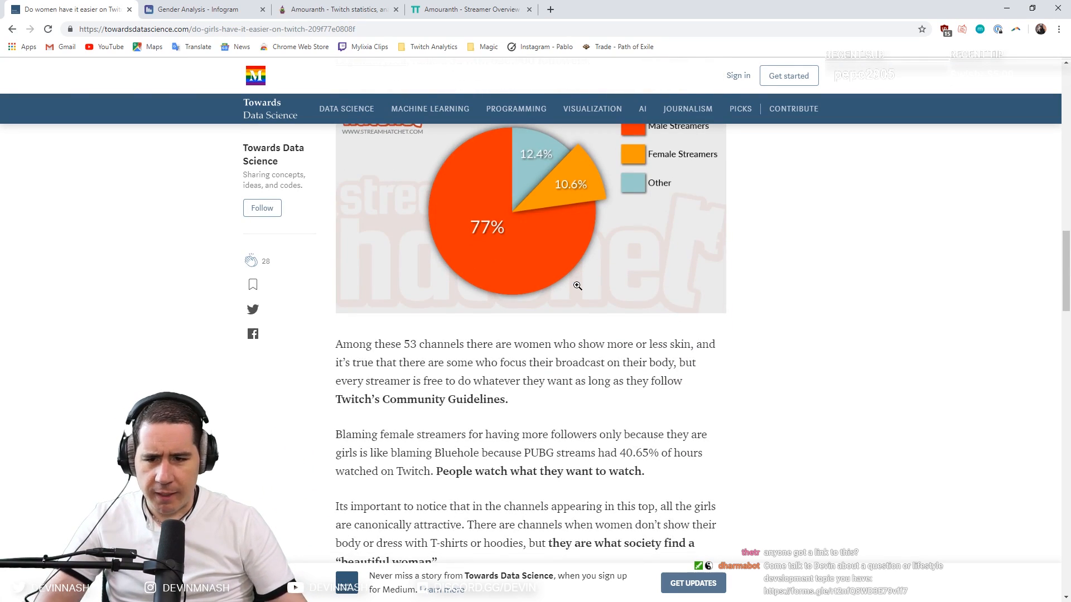
{"action": "mouse_move", "coordinate": [463, 375]}
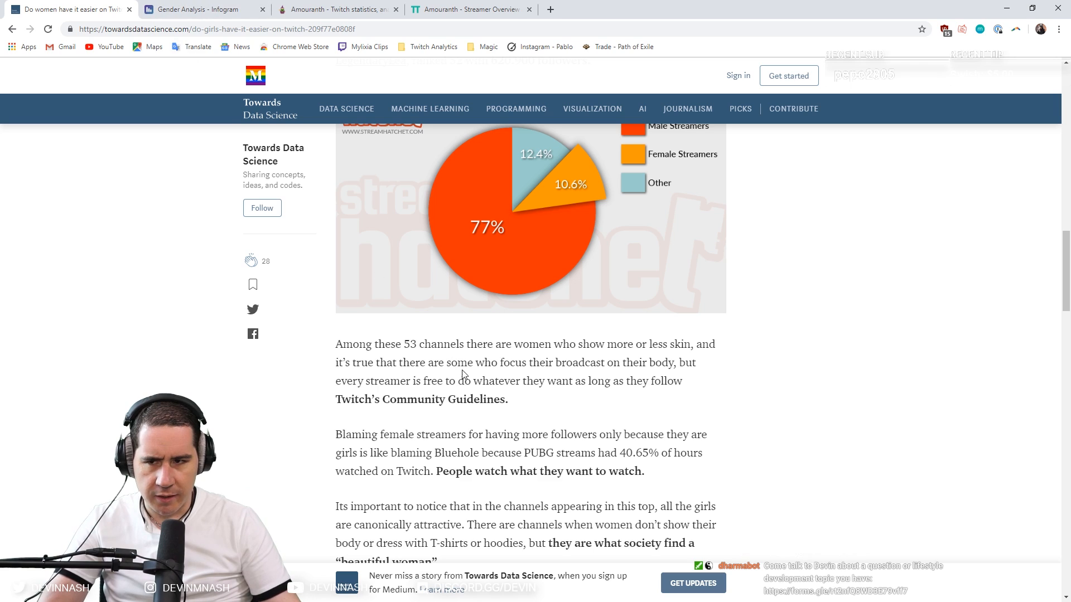
{"action": "scroll", "scroll_direction": "down", "scroll_amount": 3}
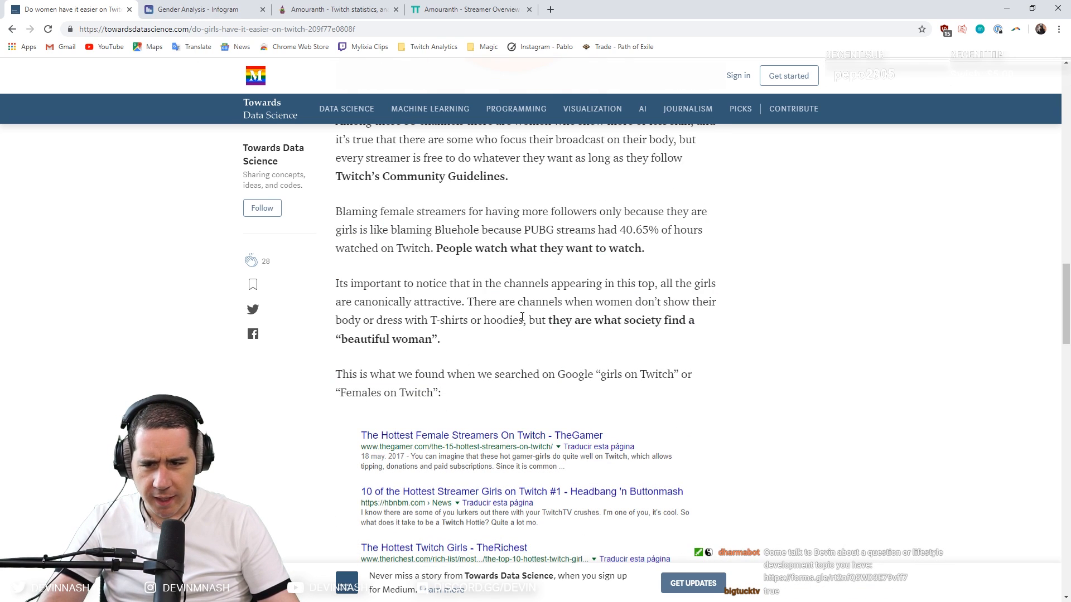
{"action": "mouse_move", "coordinate": [611, 356]}
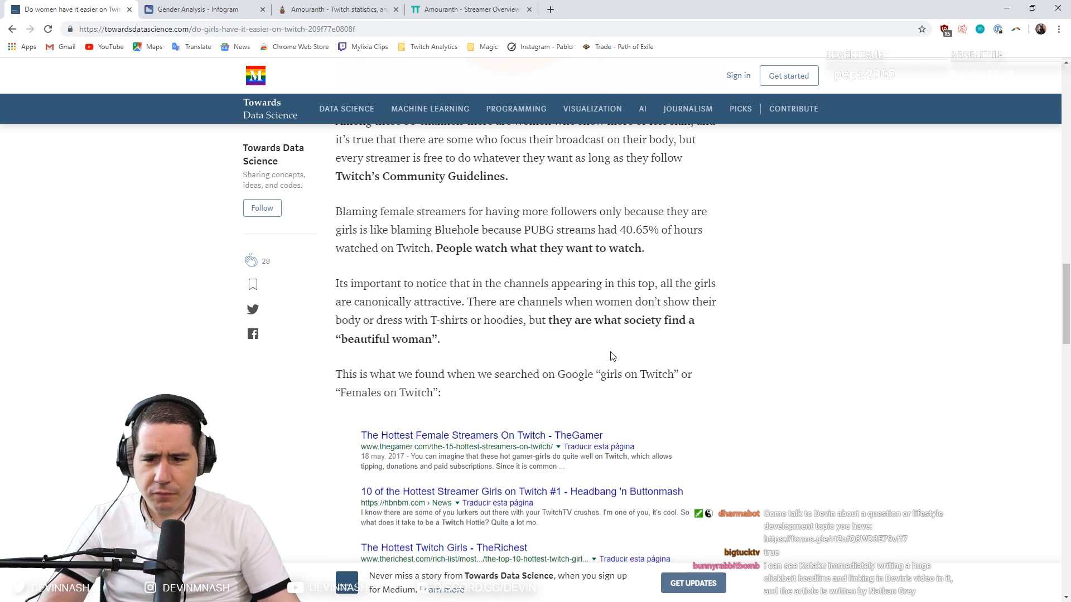
{"action": "scroll", "scroll_direction": "down", "scroll_amount": 3}
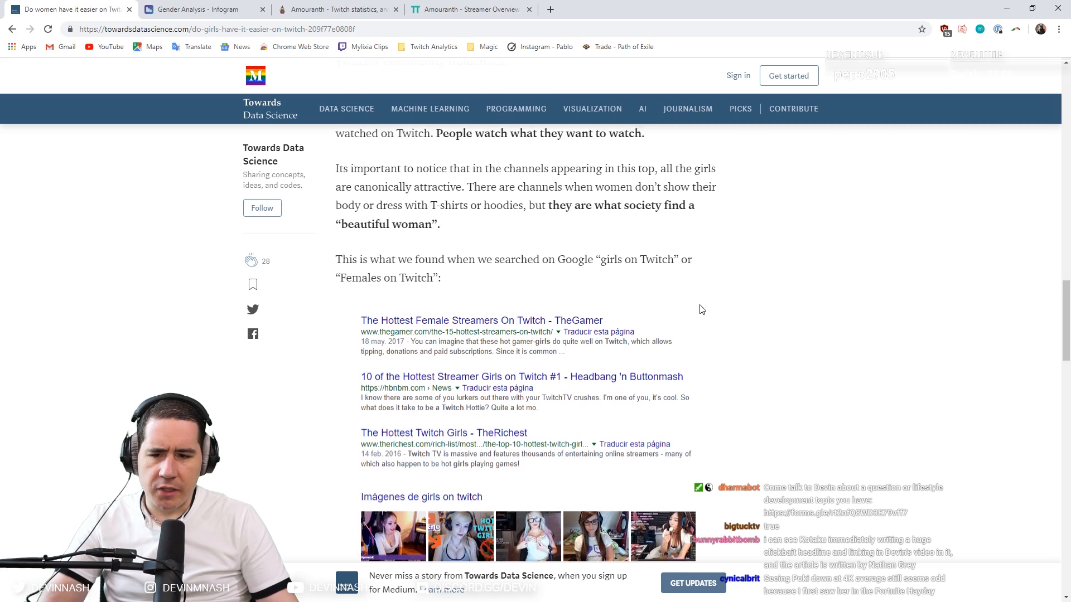
{"action": "scroll", "scroll_direction": "down", "scroll_amount": 3}
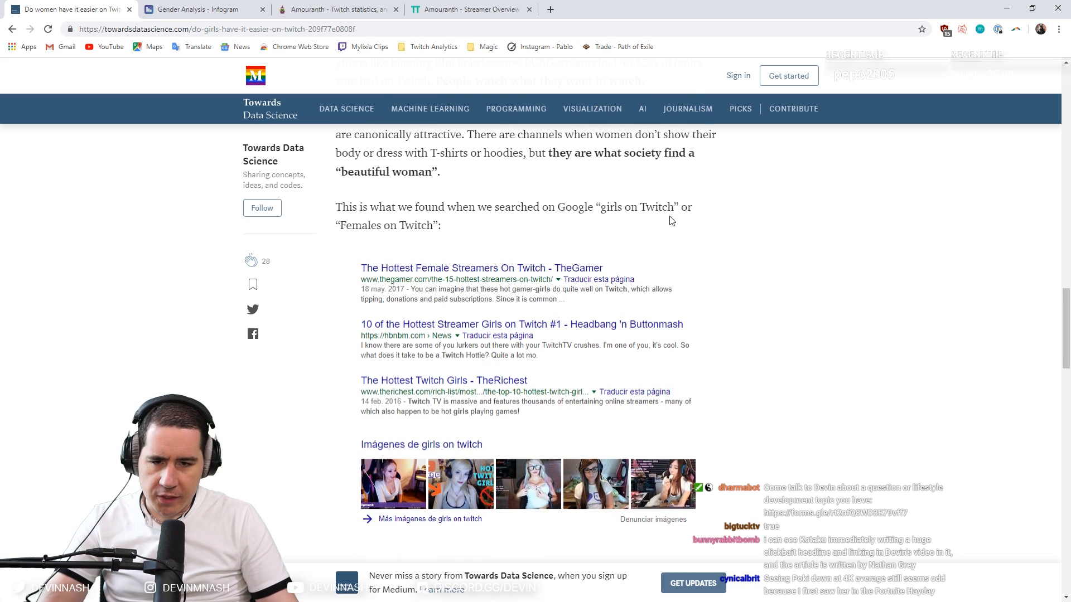
{"action": "mouse_move", "coordinate": [508, 279]}
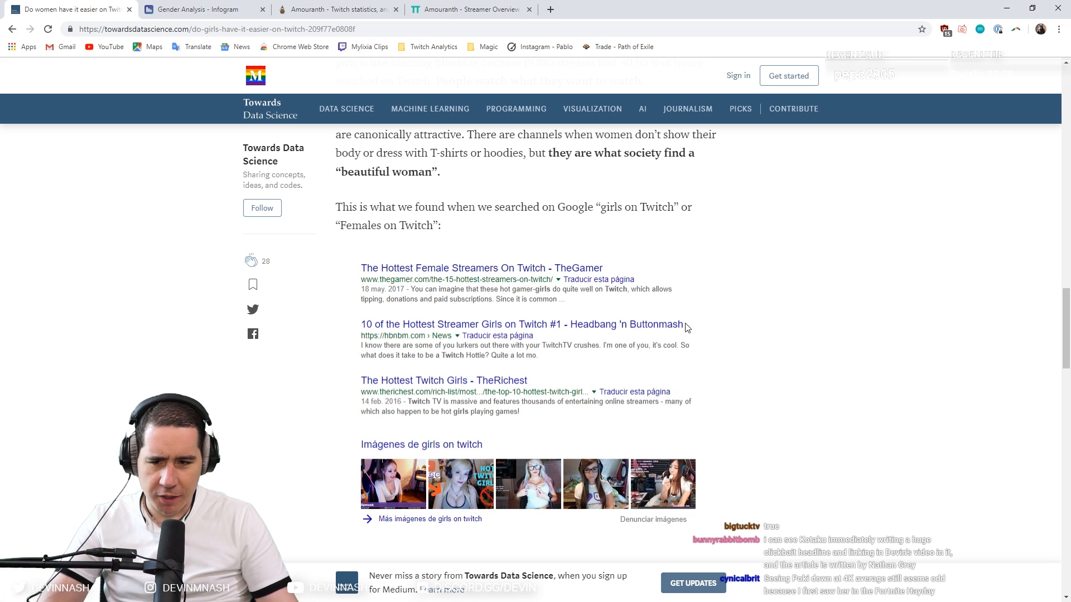
{"action": "scroll", "scroll_direction": "down", "scroll_amount": 3}
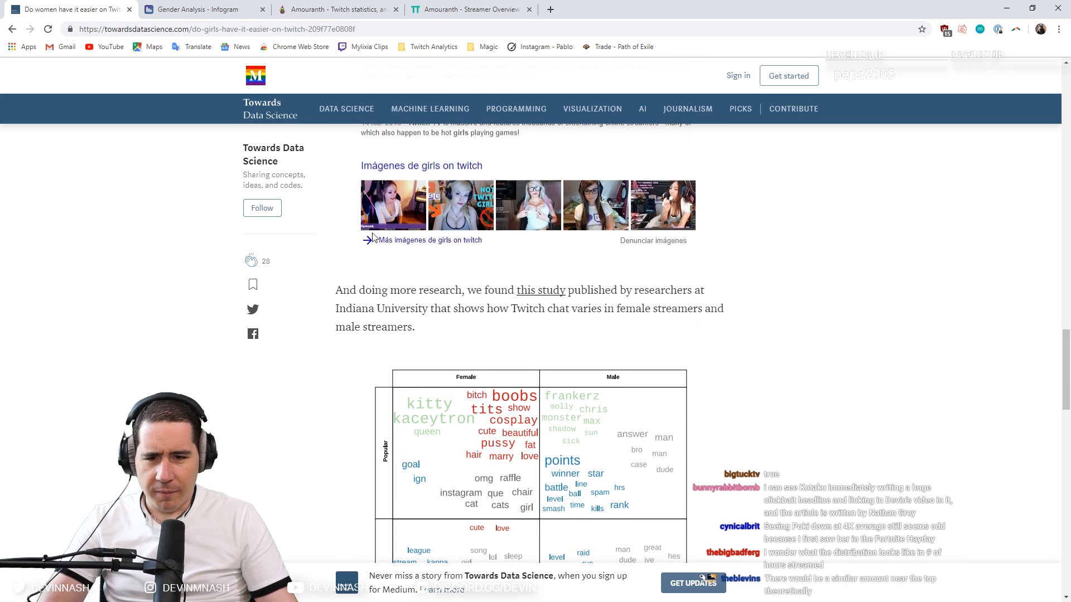
{"action": "scroll", "scroll_direction": "down", "scroll_amount": 3}
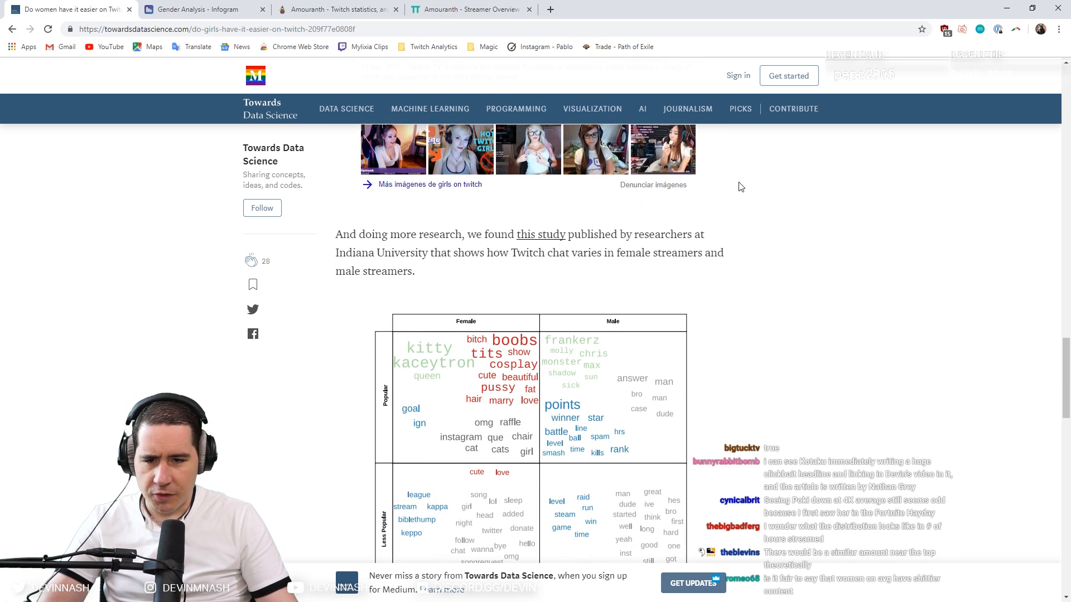
{"action": "scroll", "scroll_direction": "down", "scroll_amount": 3}
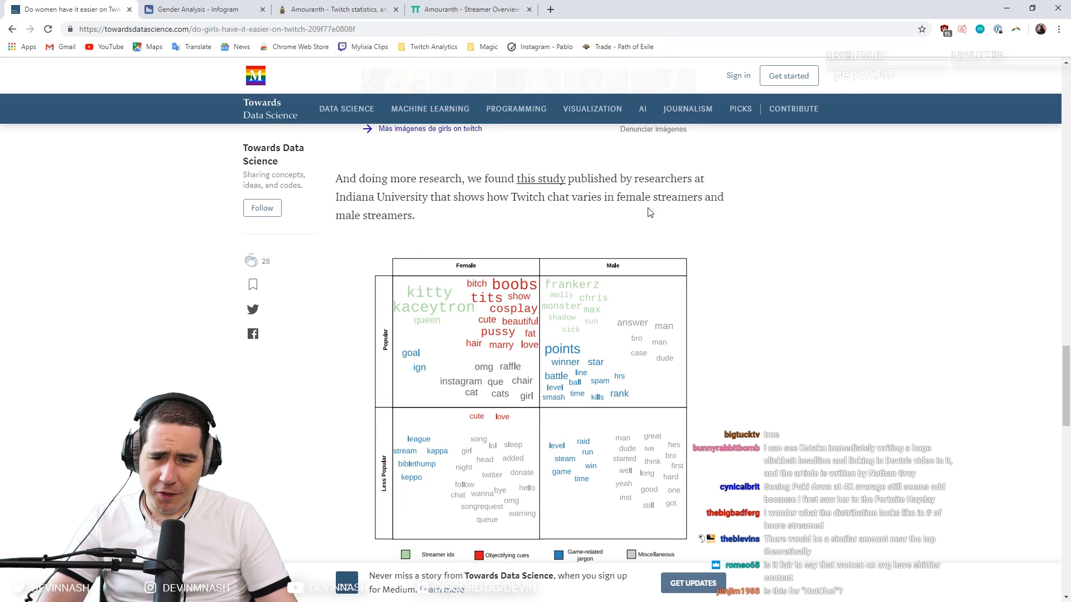
{"action": "mouse_move", "coordinate": [404, 228]}
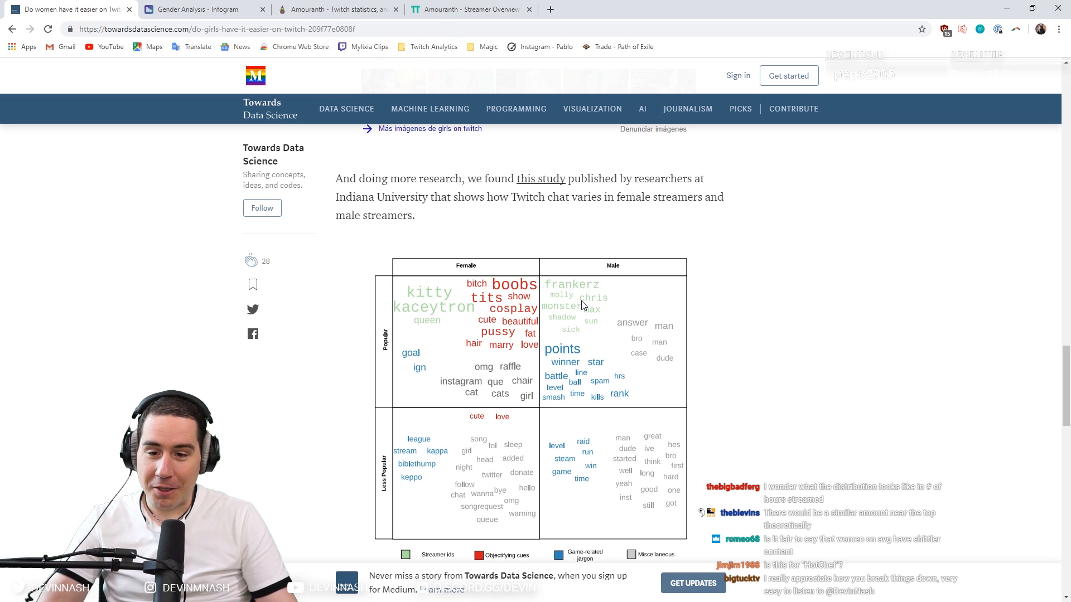
{"action": "mouse_move", "coordinate": [631, 279]}
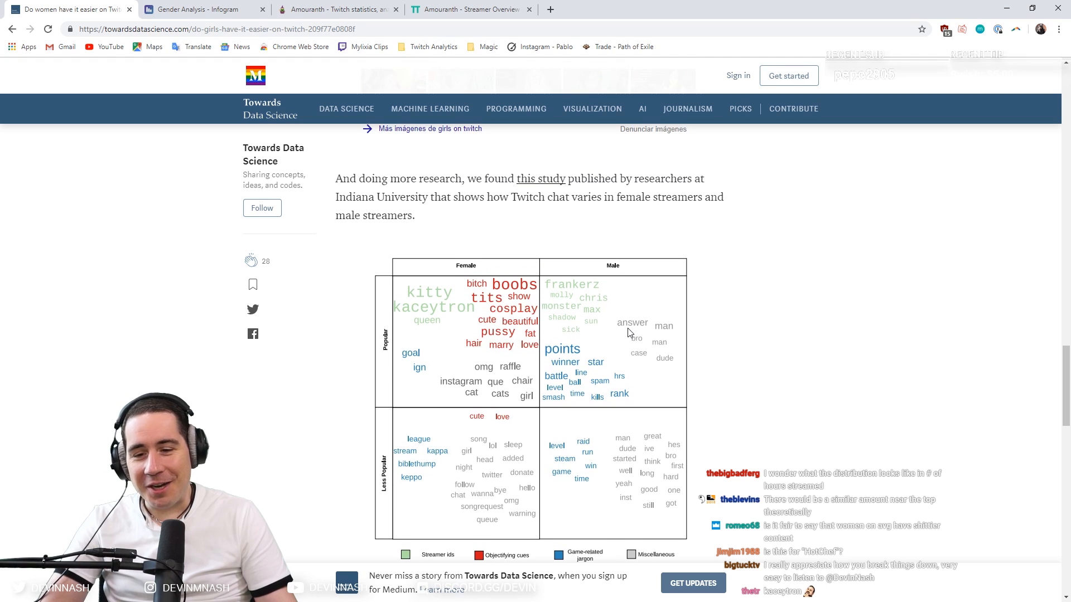
{"action": "mouse_move", "coordinate": [646, 343]}
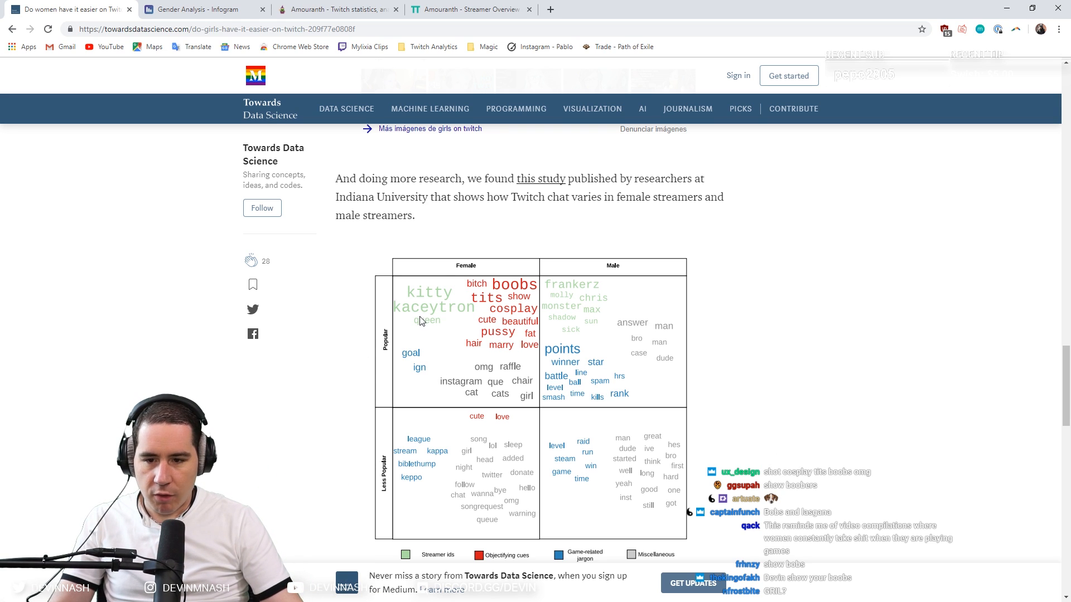
Scroll slightly to show the whole word chart, its legend and the conclusion below it.
{"action": "scroll", "scroll_direction": "down", "scroll_amount": 3}
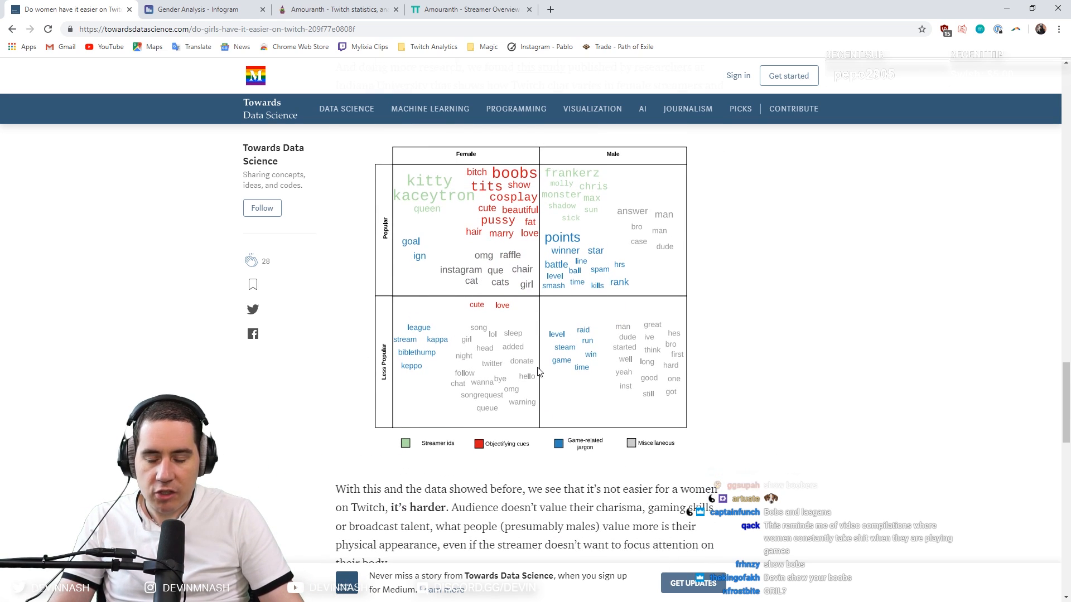
Read the conclusion that Twitch is harder for women, then switch to the Gender Analysis Infogram tab.
{"action": "scroll", "scroll_direction": "down", "scroll_amount": 3}
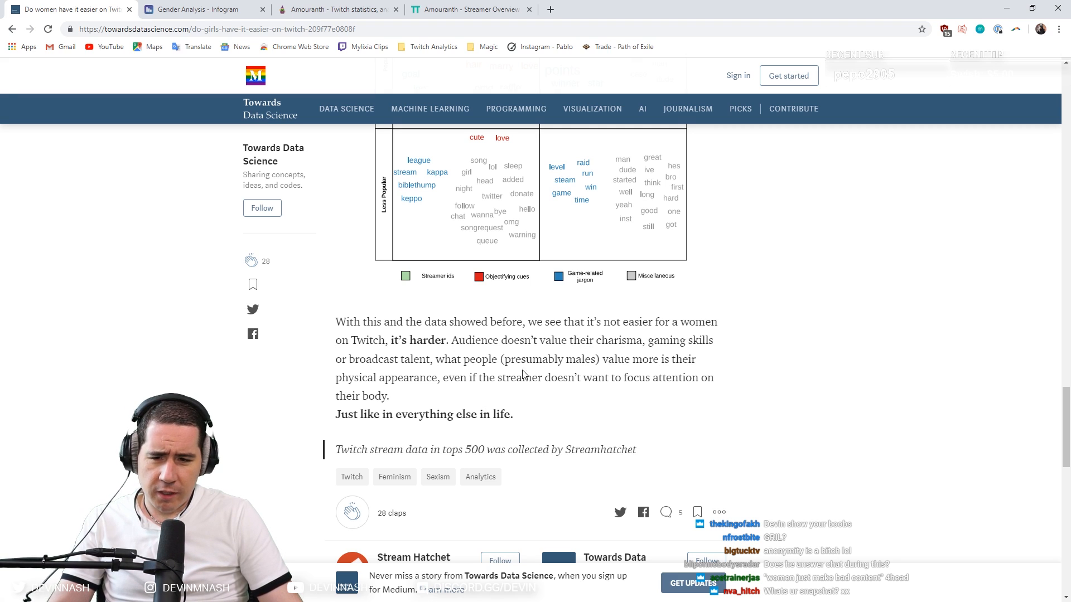
{"action": "mouse_move", "coordinate": [580, 378]}
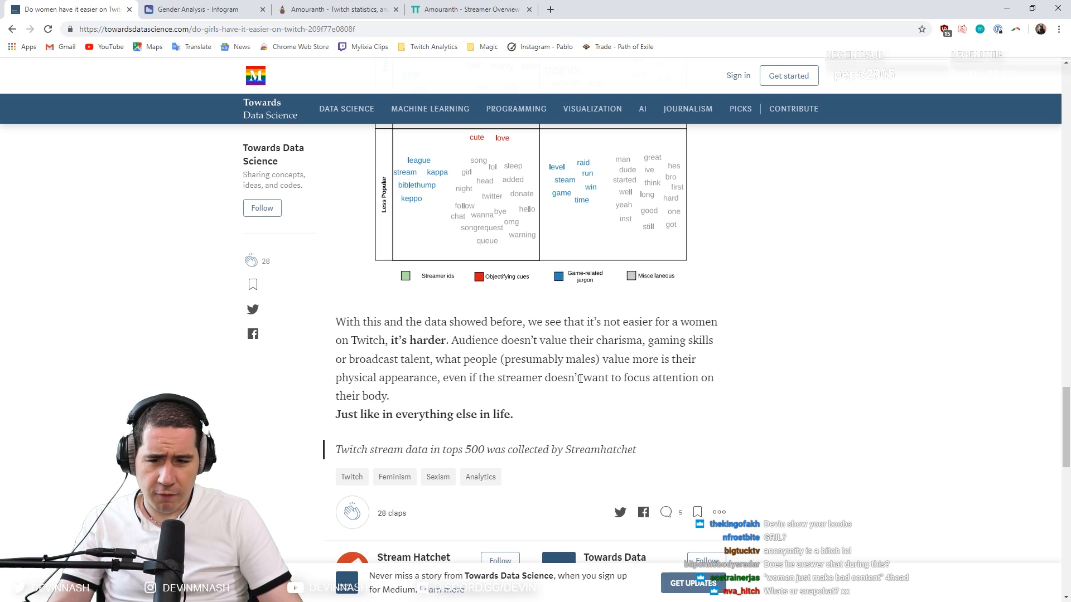
{"action": "scroll", "scroll_direction": "down", "scroll_amount": 3}
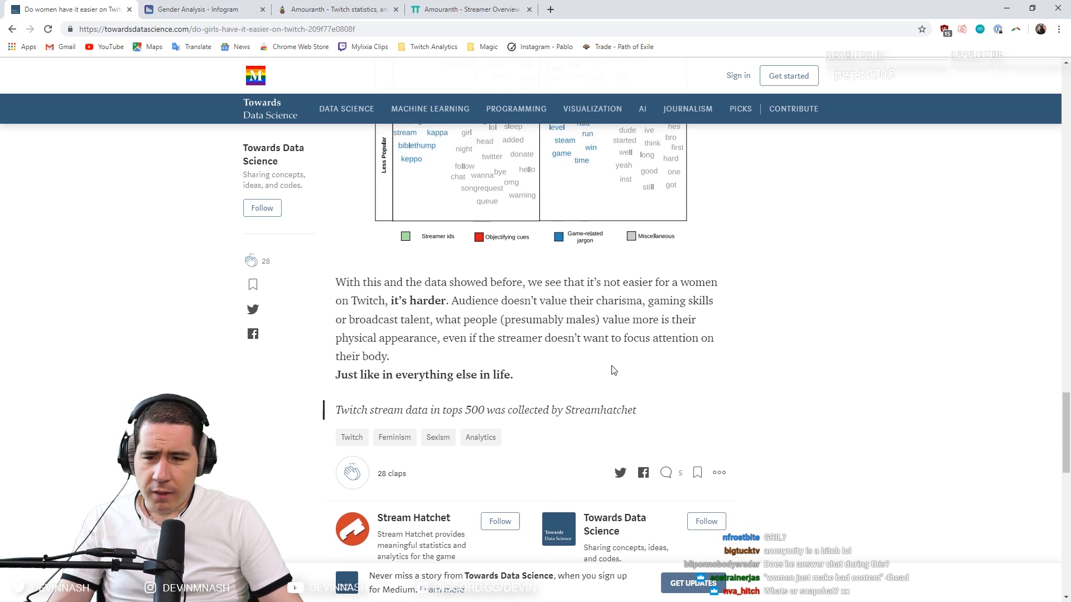
{"action": "scroll", "scroll_direction": "up", "scroll_amount": 3}
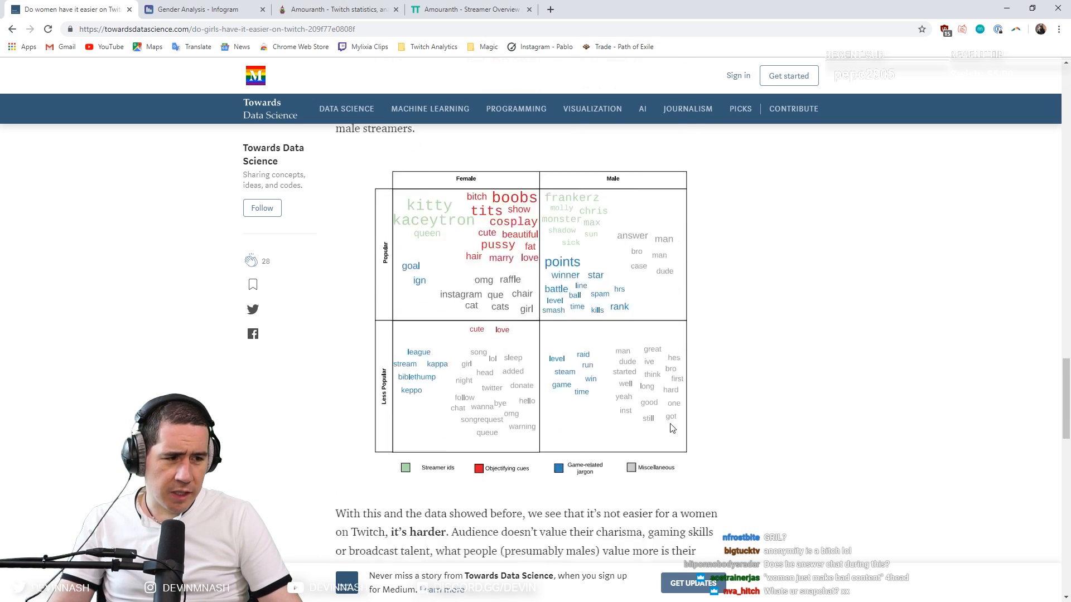
{"action": "scroll", "scroll_direction": "up", "scroll_amount": 3}
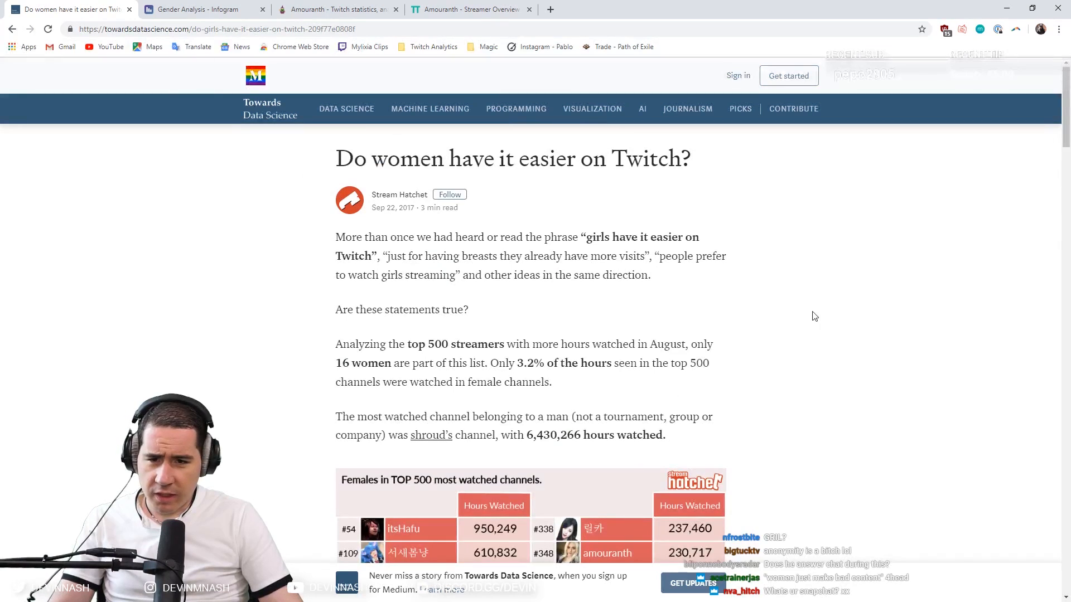
{"action": "left_click", "coordinate": [199, 9]}
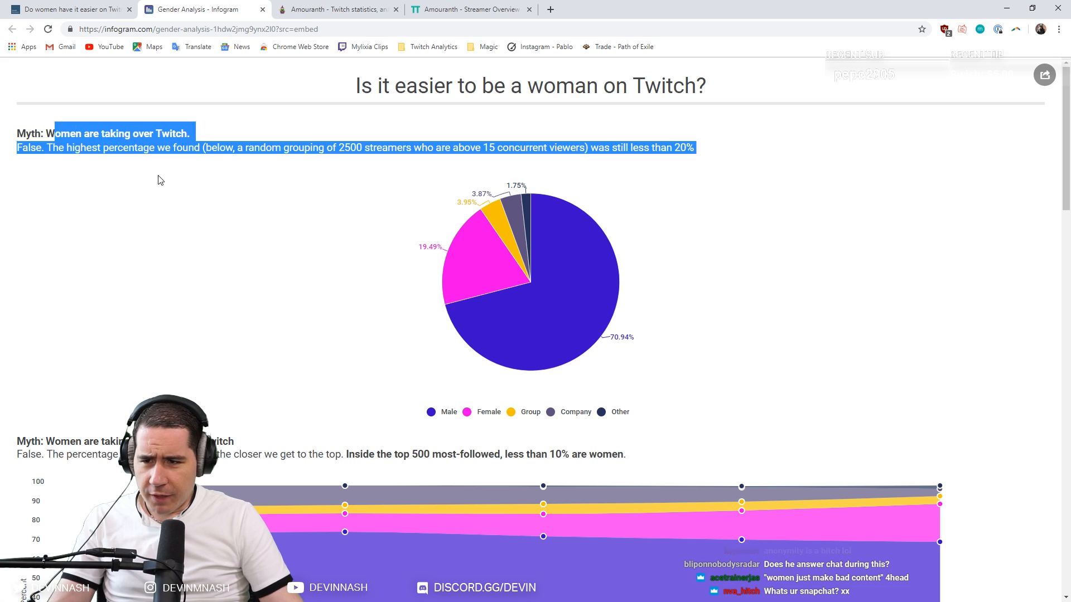
Clear the text selection and scroll past the share charts to the 1492 vs 394 concurrent viewers comparison.
{"action": "left_click", "coordinate": [267, 164]}
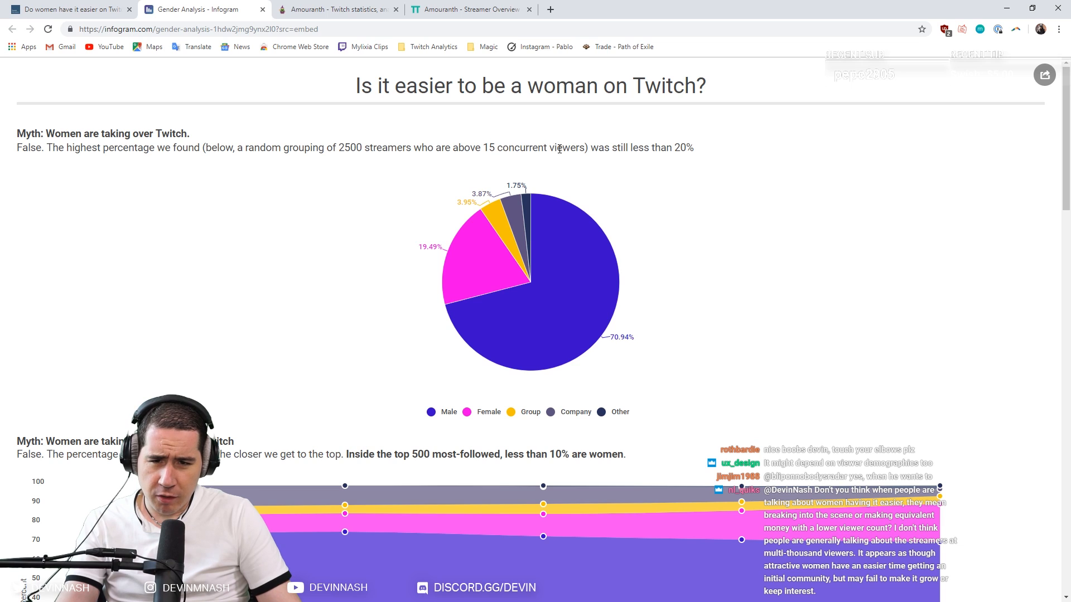
{"action": "mouse_move", "coordinate": [171, 217]}
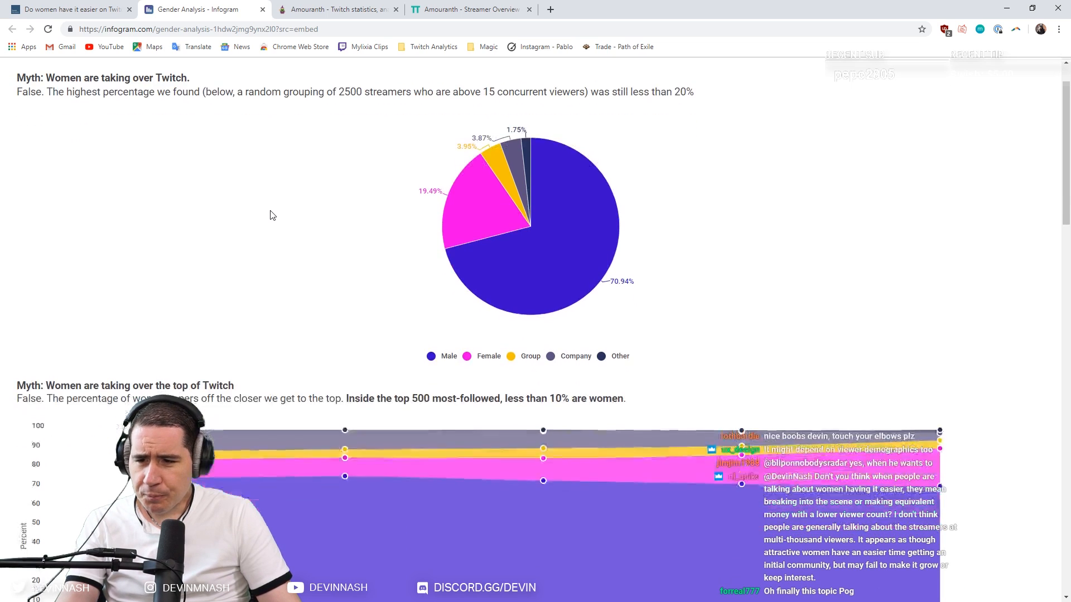
{"action": "scroll", "scroll_direction": "down", "scroll_amount": 3}
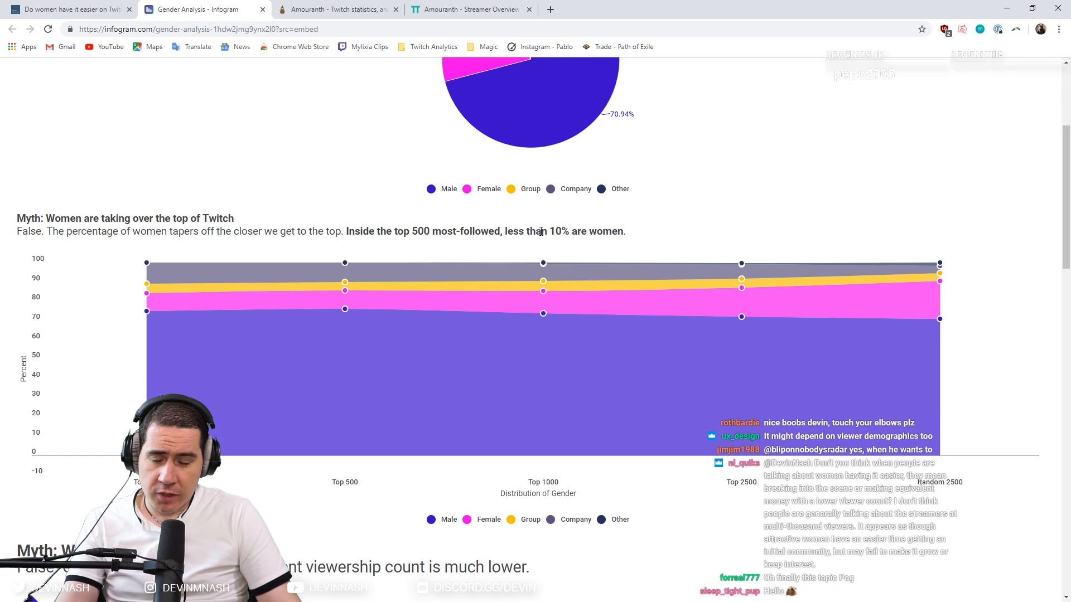
{"action": "mouse_move", "coordinate": [306, 299]}
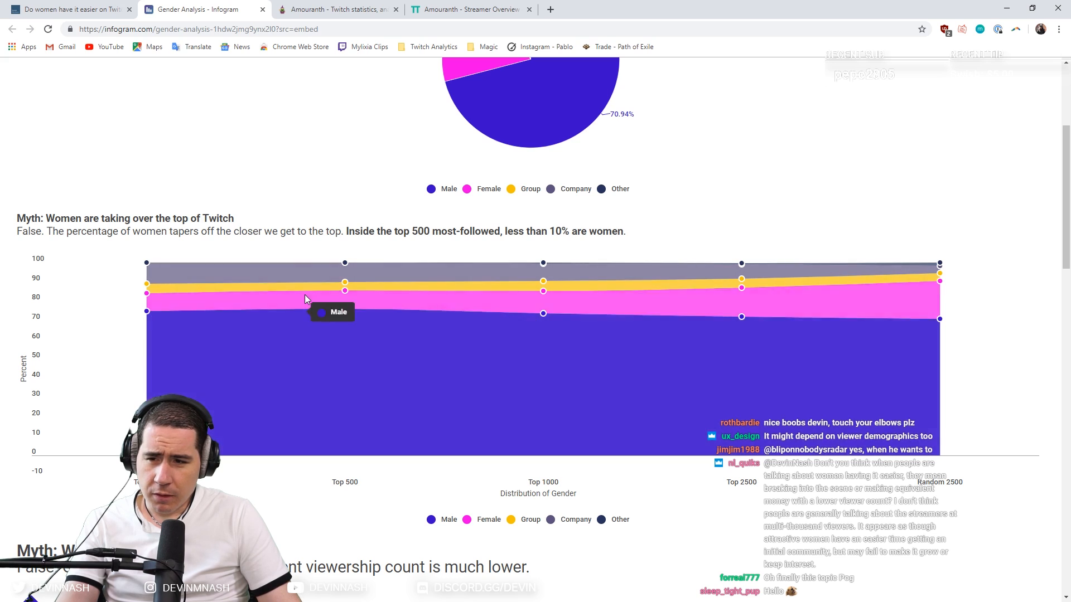
{"action": "scroll", "scroll_direction": "down", "scroll_amount": 3}
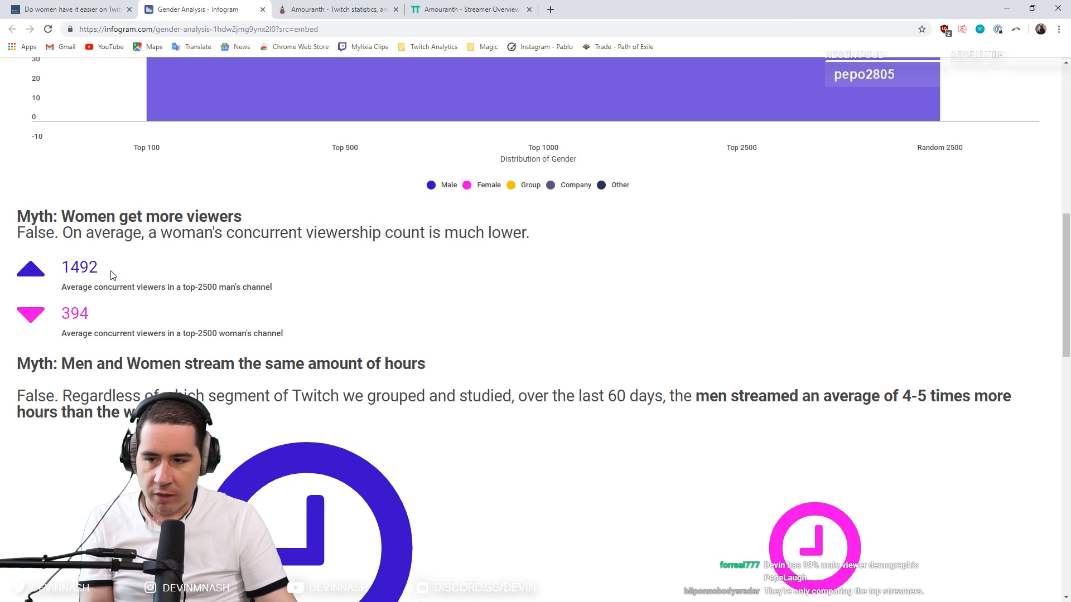
{"action": "mouse_move", "coordinate": [270, 285]}
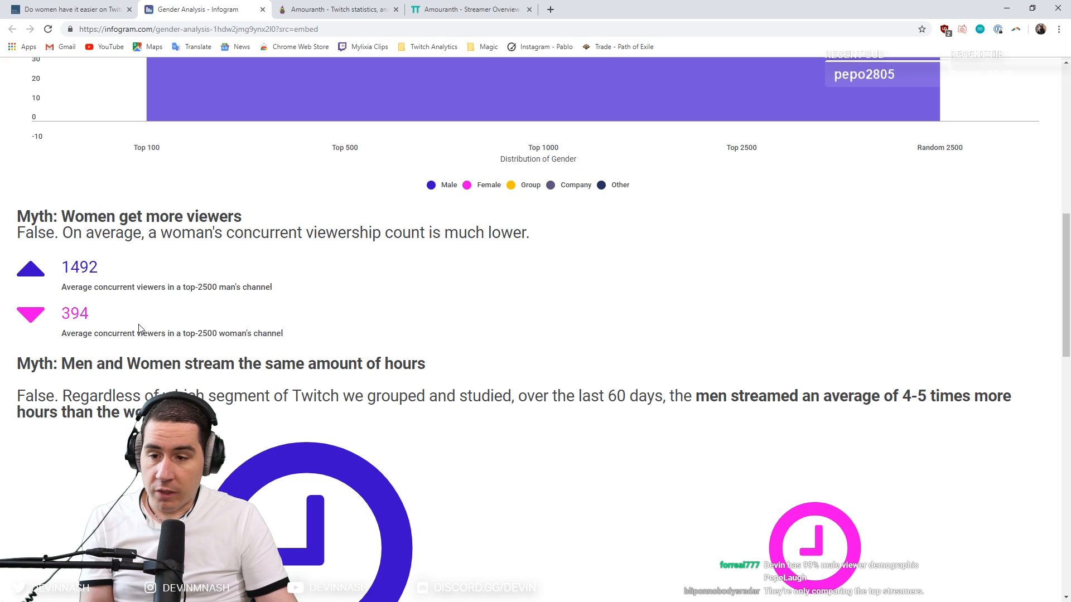
{"action": "mouse_move", "coordinate": [305, 332]}
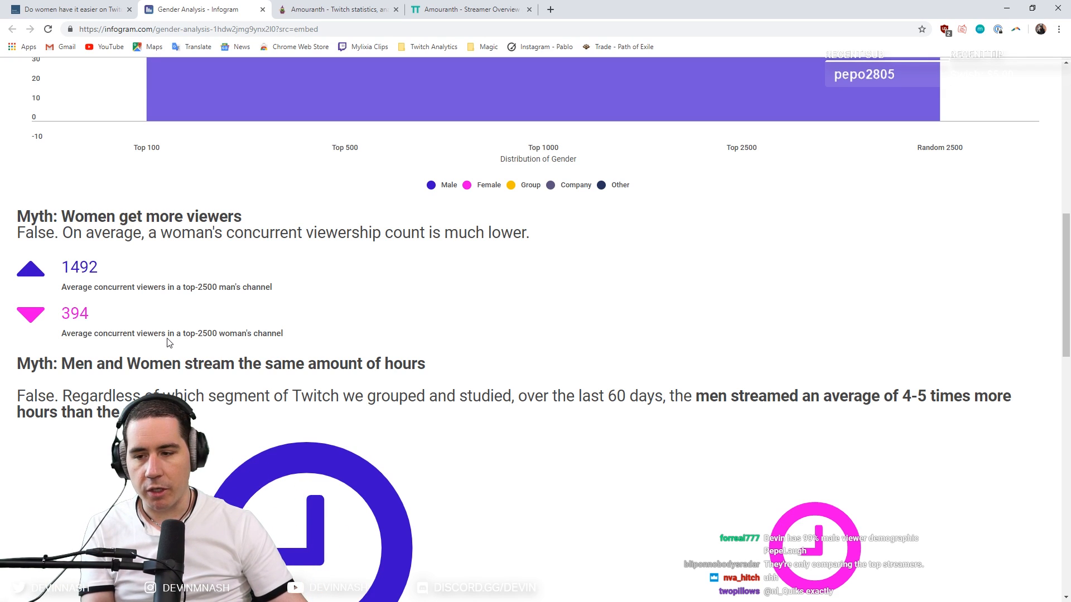
{"action": "scroll", "scroll_direction": "down", "scroll_amount": 3}
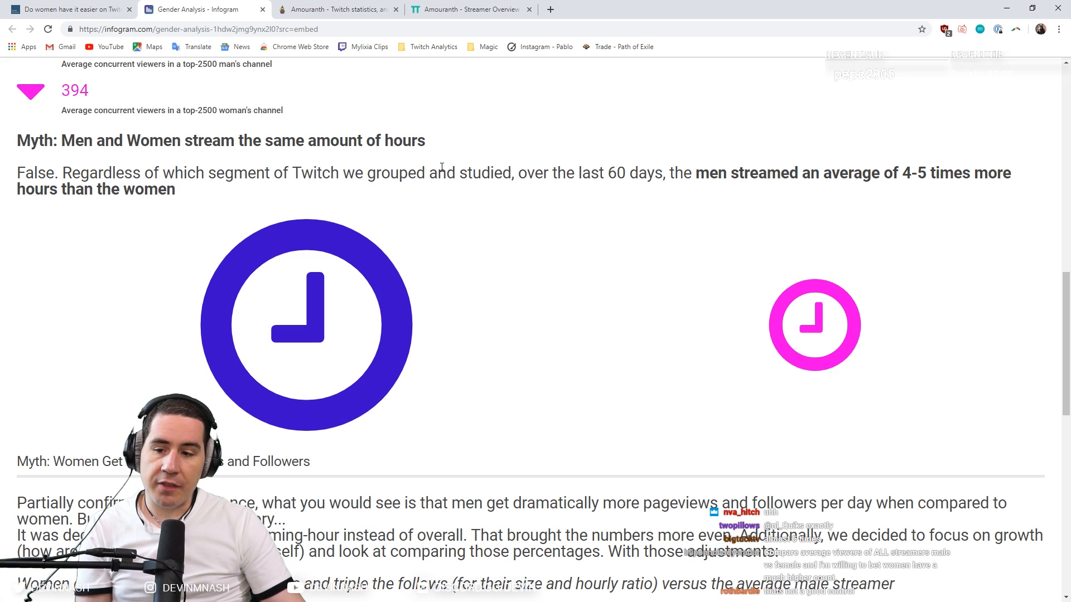
{"action": "mouse_move", "coordinate": [628, 198]}
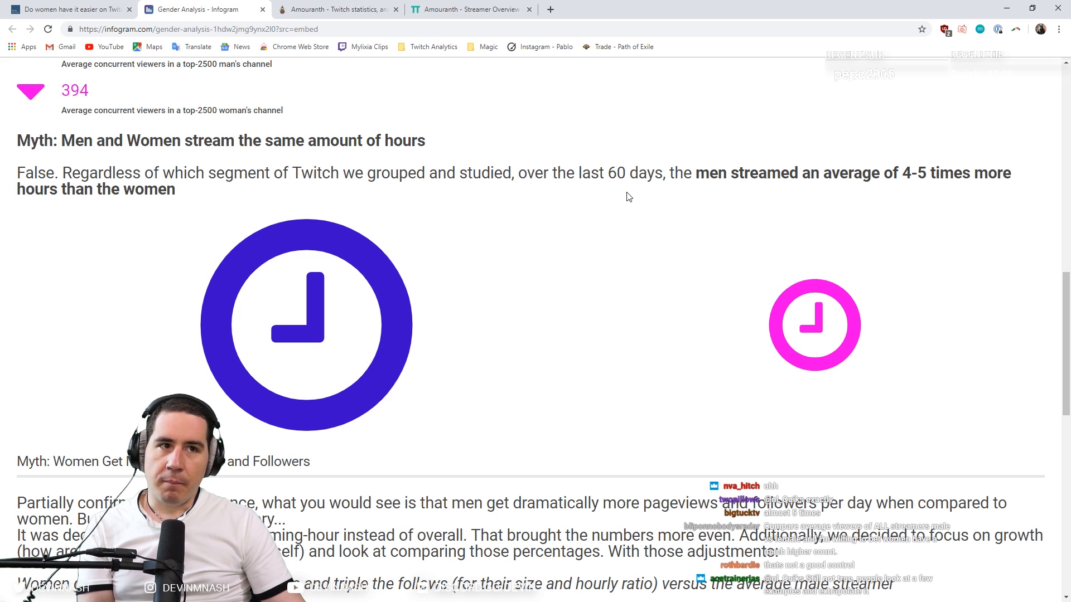
{"action": "mouse_move", "coordinate": [679, 196]}
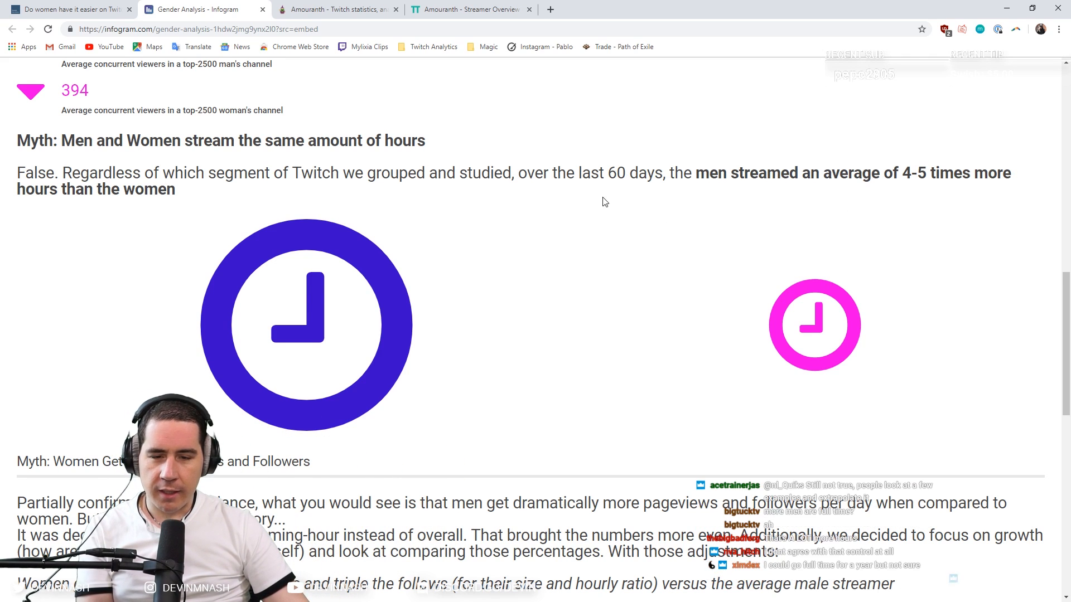
{"action": "scroll", "scroll_direction": "up", "scroll_amount": 3}
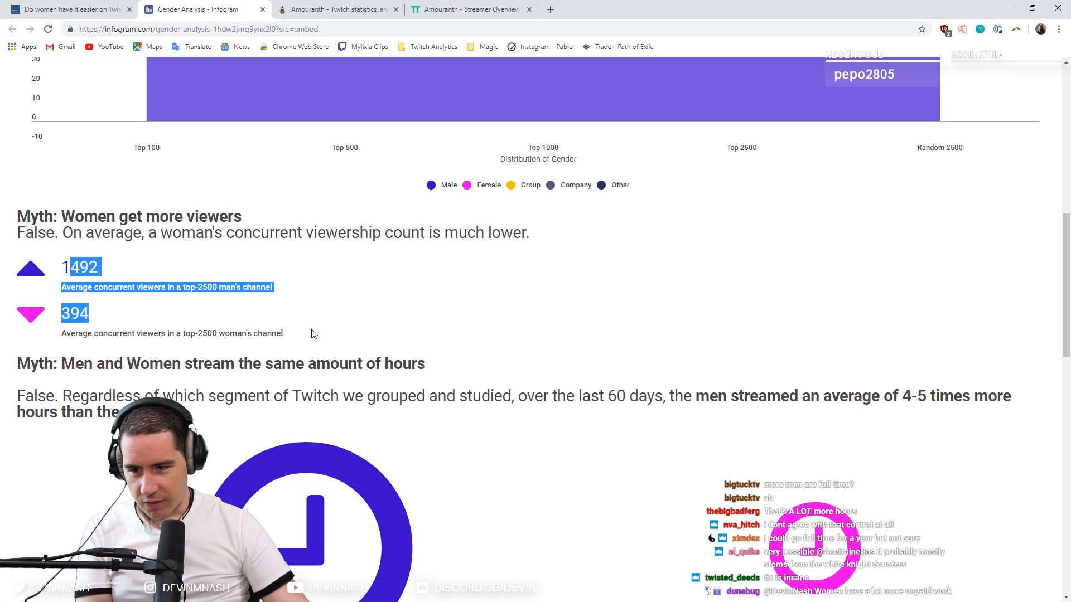
Scroll to the pageviews-and-followers myth and highlight the almost-double pageviews growth text.
{"action": "scroll", "scroll_direction": "down", "scroll_amount": 3}
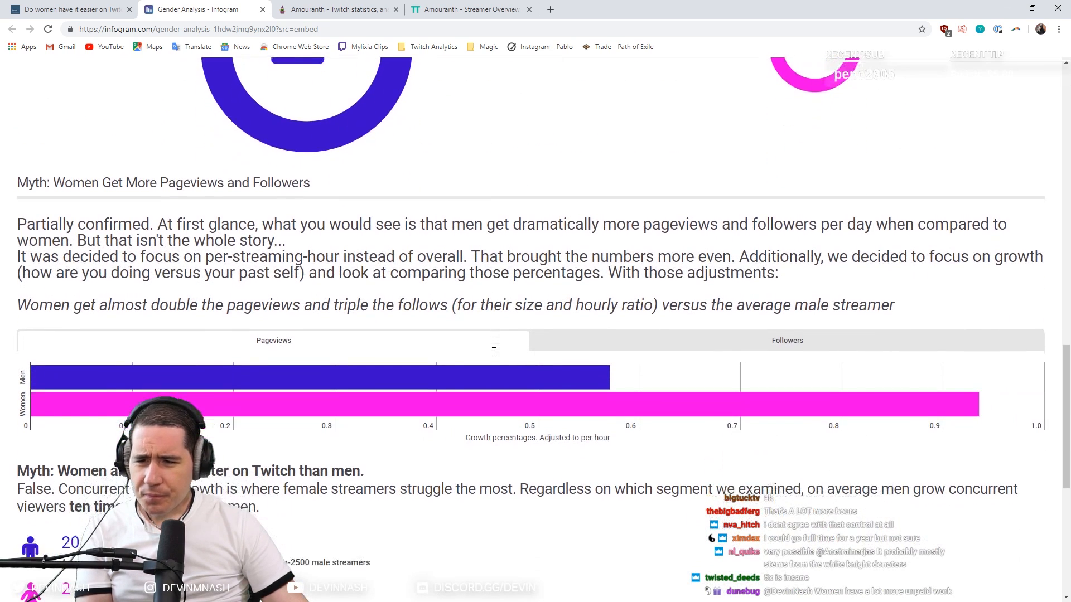
{"action": "scroll", "scroll_direction": "down", "scroll_amount": 3}
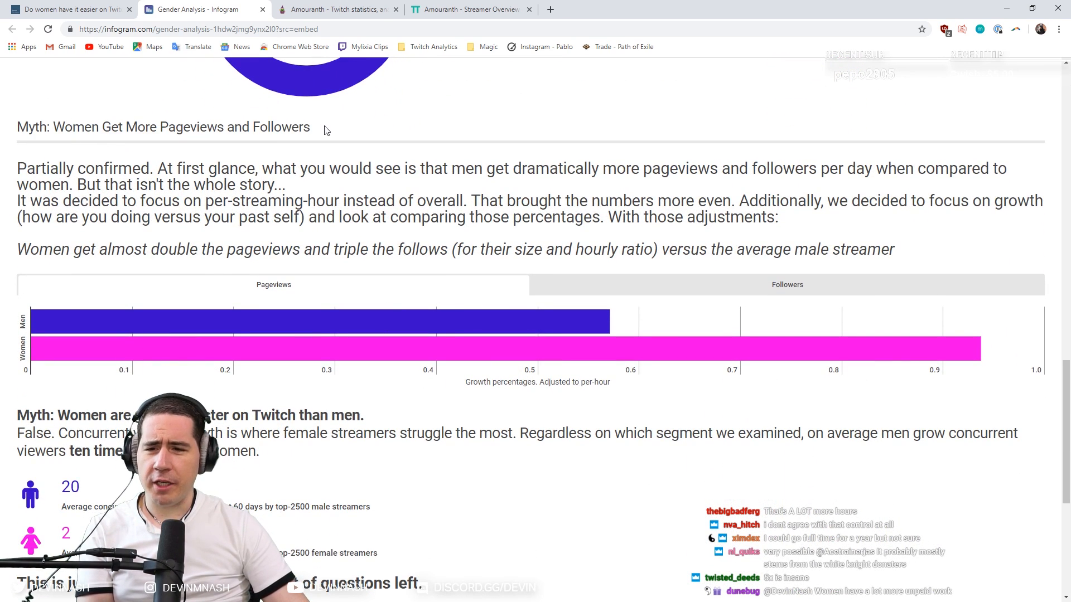
{"action": "left_click_drag", "start_coordinate": [315, 168], "coordinate": [280, 184]}
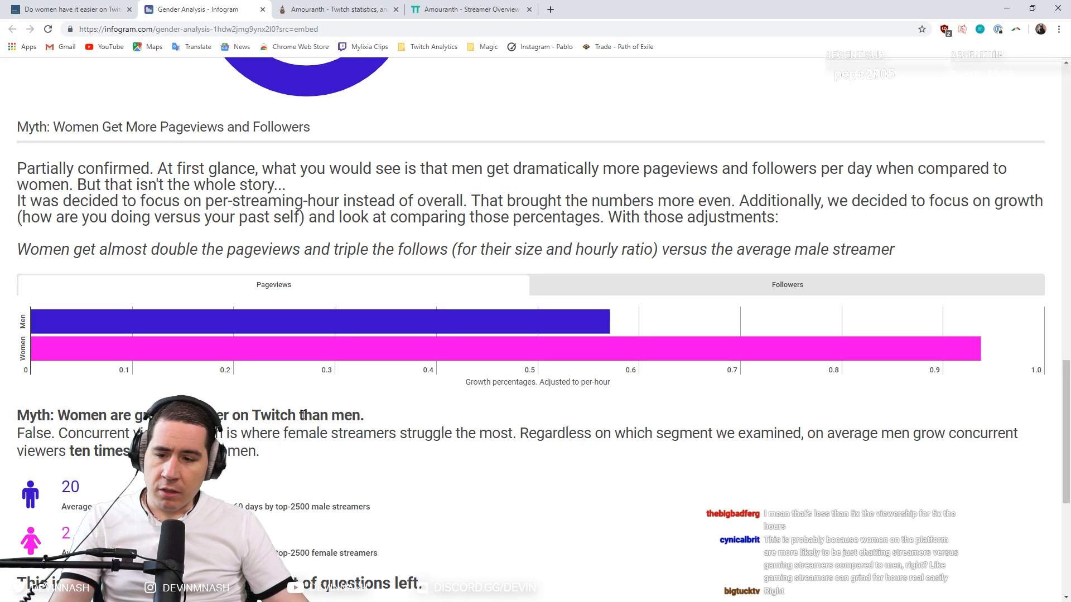
Read the concurrent-viewer growth myth and scroll to the closing open-questions section.
{"action": "scroll", "scroll_direction": "down", "scroll_amount": 3}
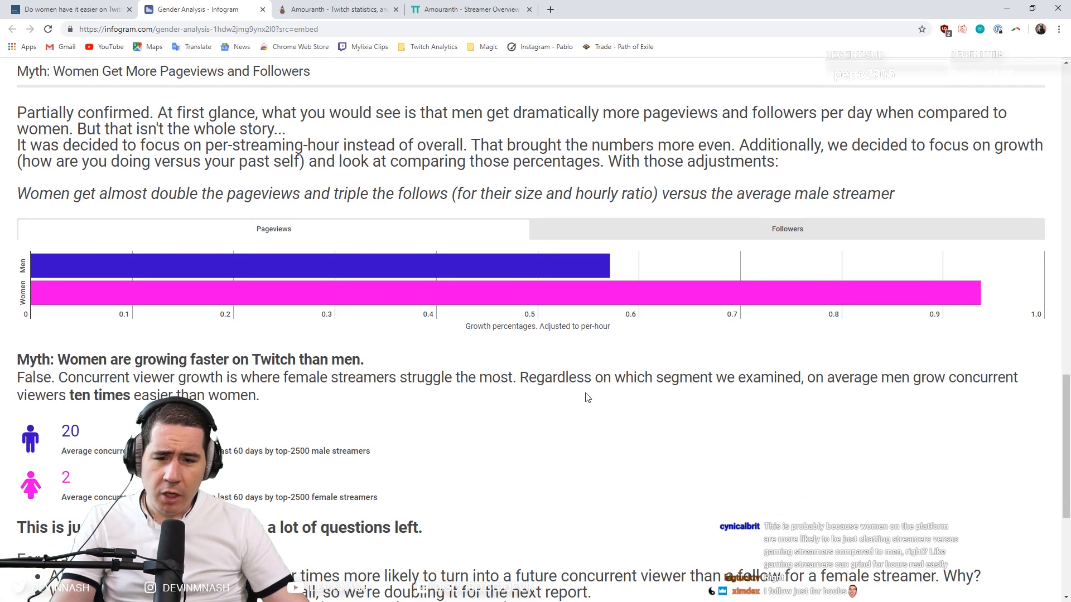
{"action": "mouse_move", "coordinate": [920, 392]}
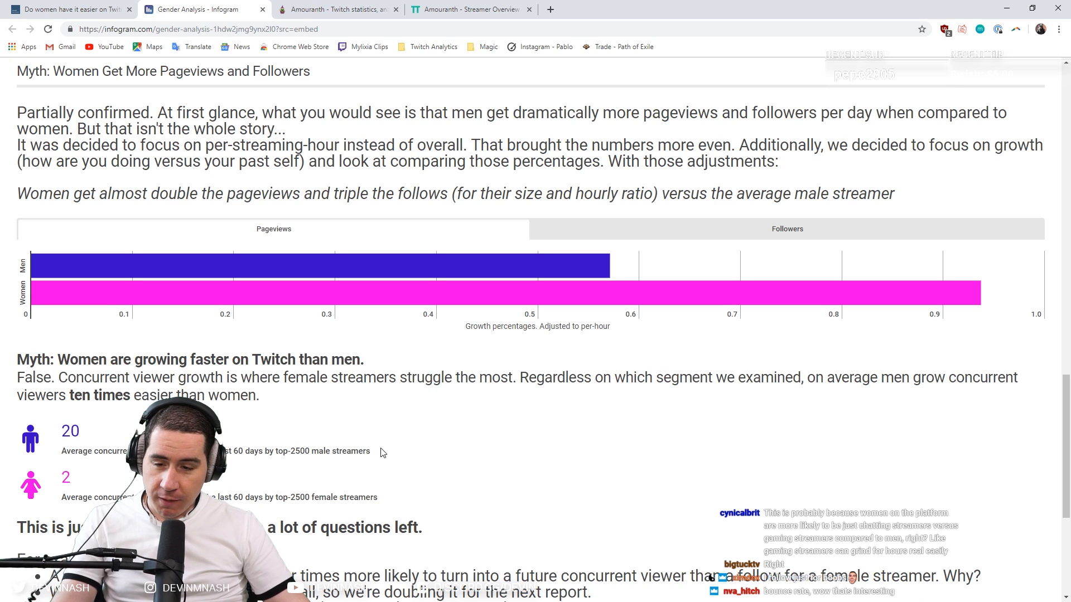
{"action": "mouse_move", "coordinate": [91, 450]}
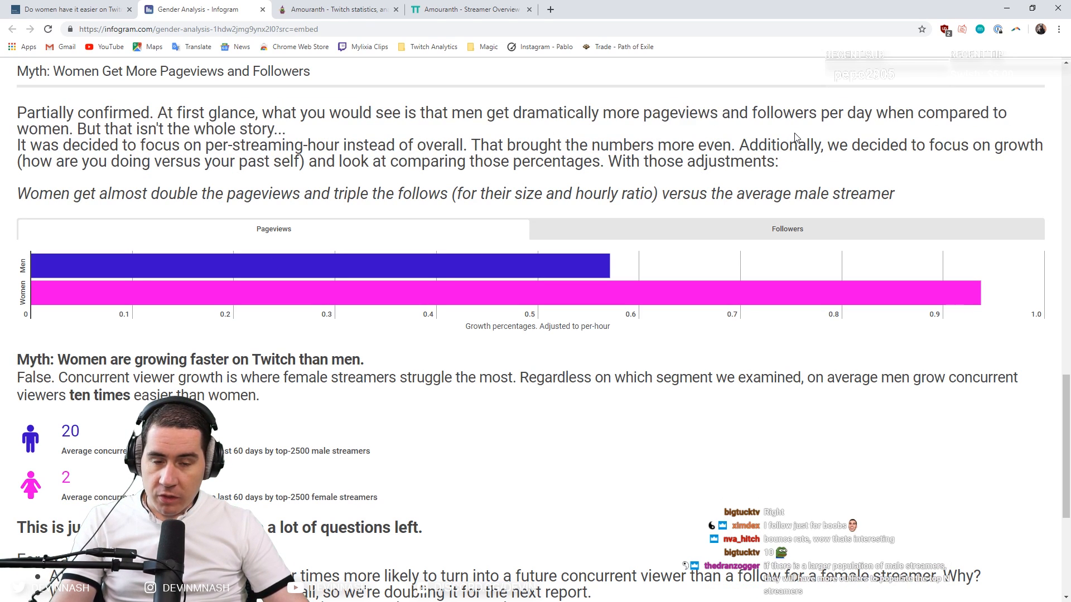
{"action": "mouse_move", "coordinate": [456, 471]}
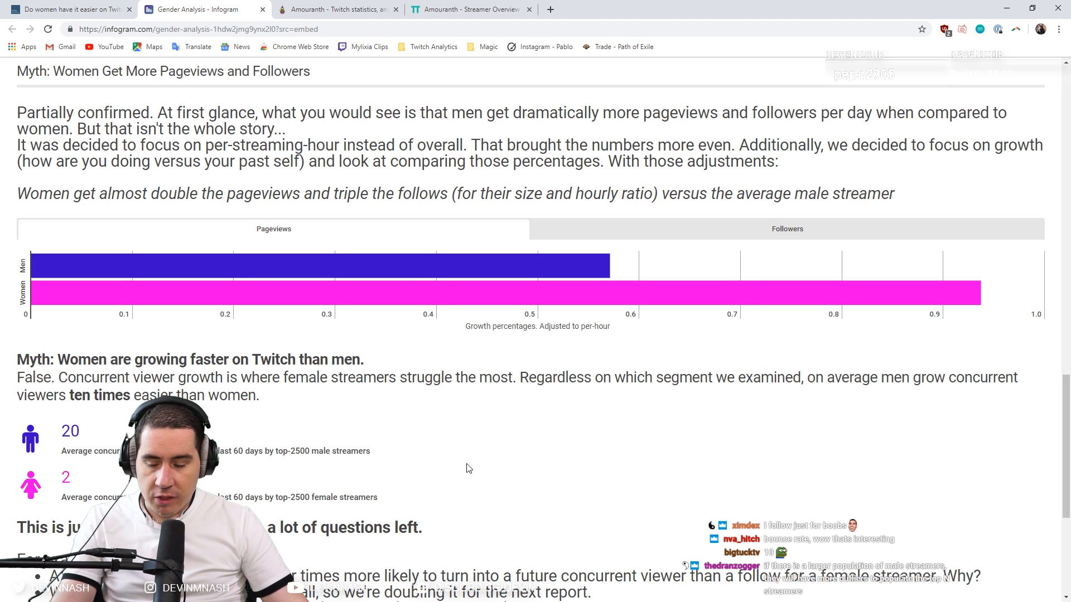
{"action": "mouse_move", "coordinate": [474, 445]}
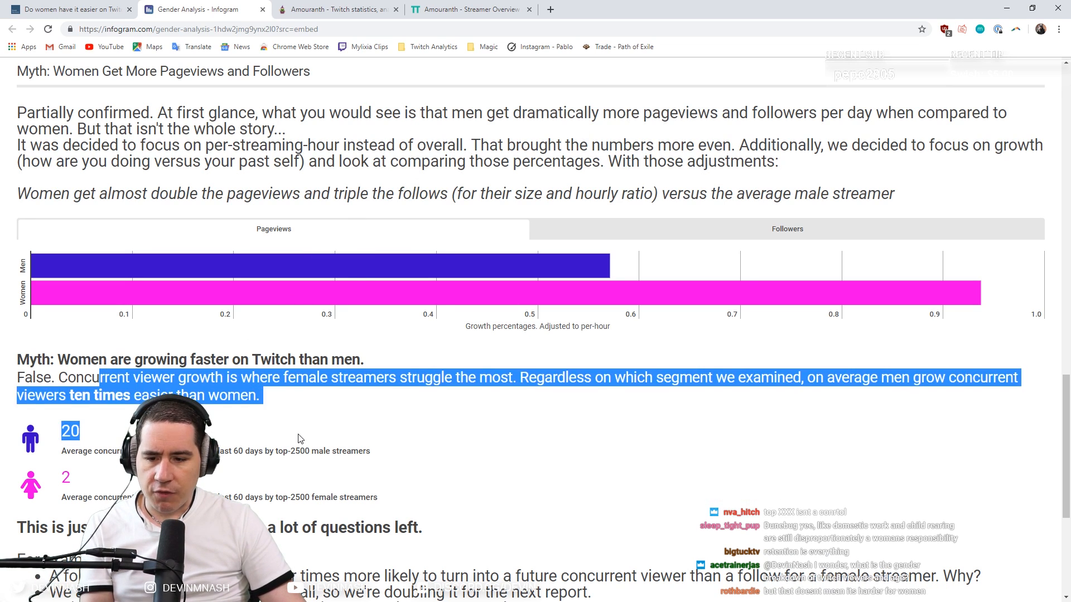
{"action": "scroll", "scroll_direction": "down", "scroll_amount": 3}
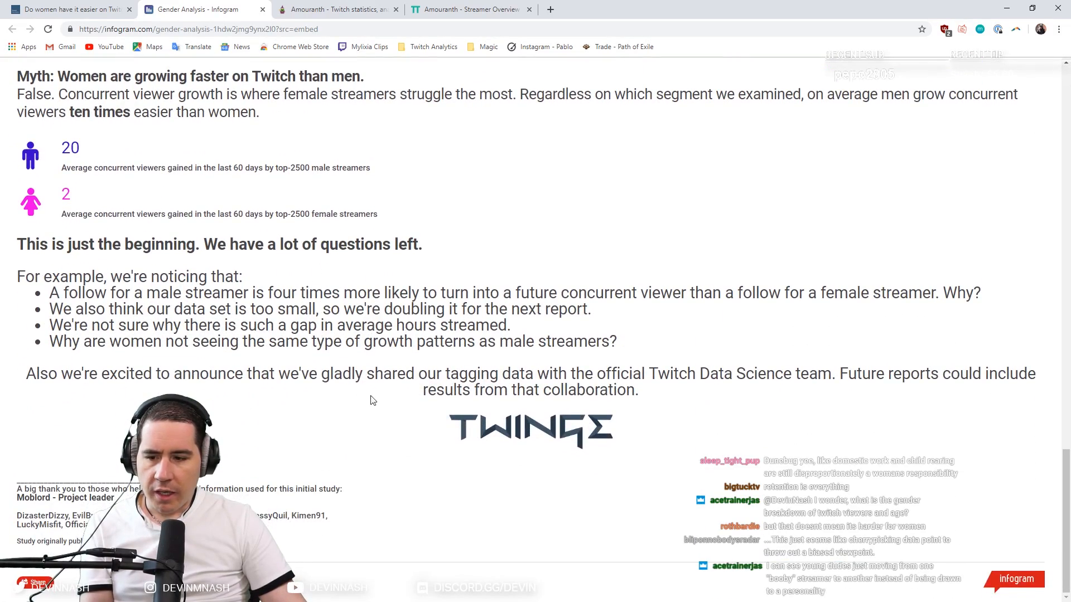
Bring up Amouranth's SullyGnome 30-day summary with viewer graph and stream list.
{"action": "scroll", "scroll_direction": "up", "scroll_amount": 3}
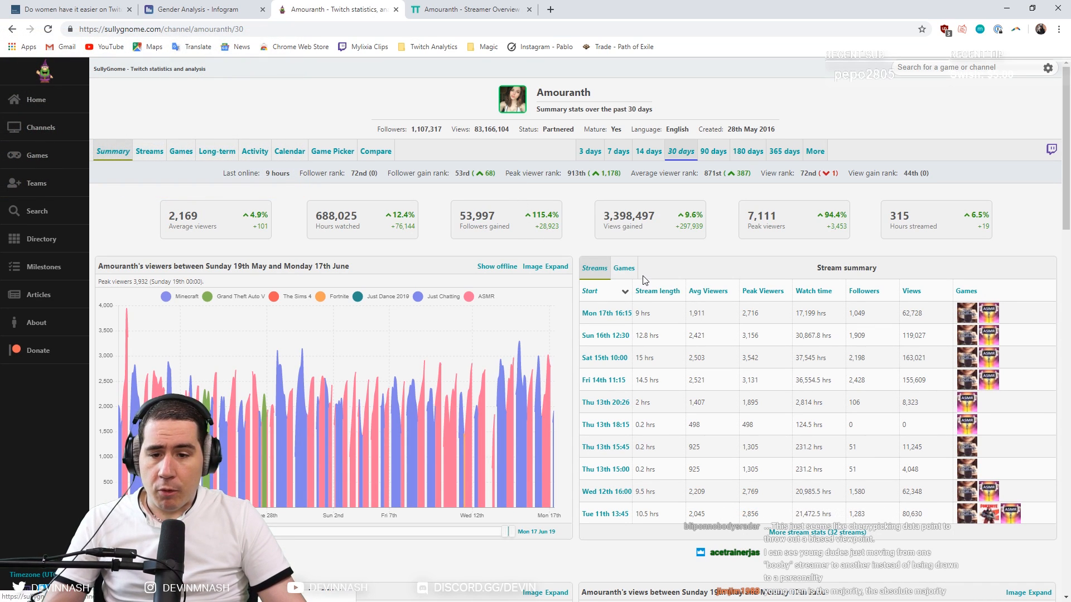
{"action": "mouse_move", "coordinate": [449, 242]}
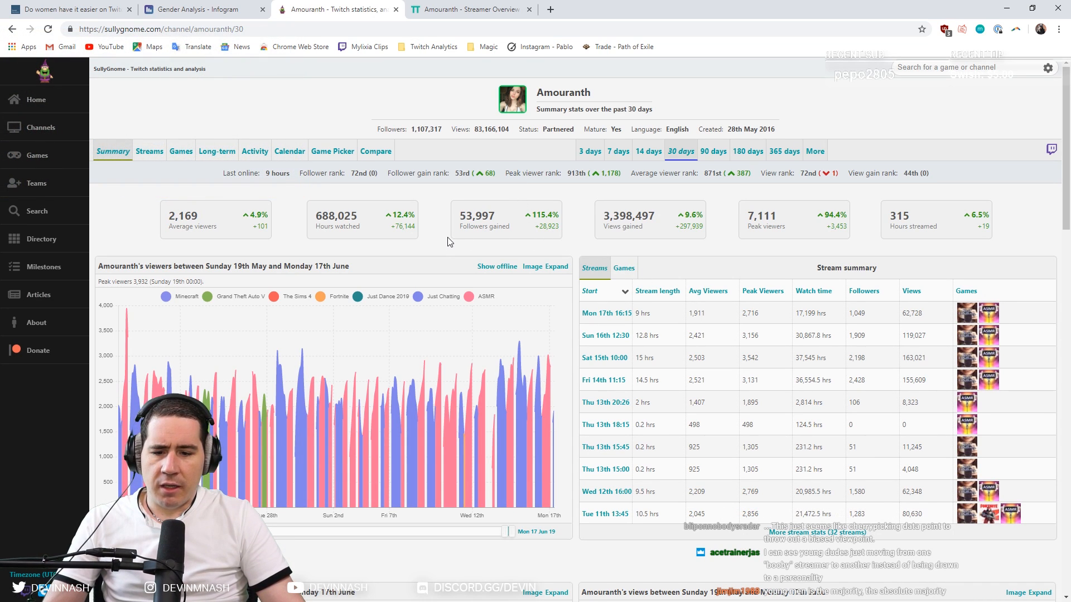
Glance at Amouranth's TwitchTracker overview and return to the SullyGnome 30-day summary.
{"action": "left_click", "coordinate": [468, 9]}
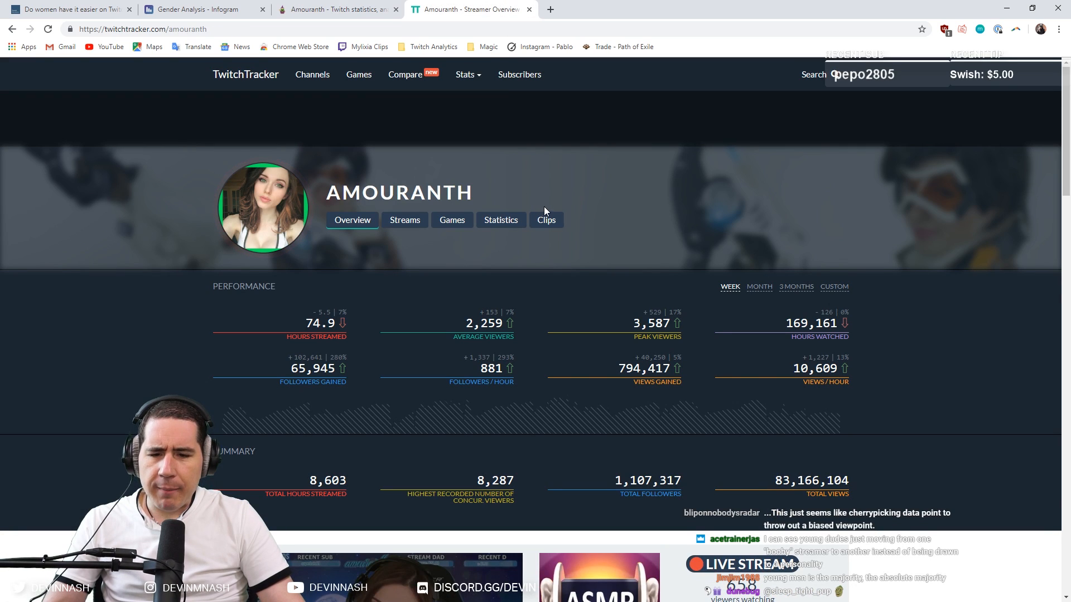
{"action": "mouse_move", "coordinate": [355, 4]}
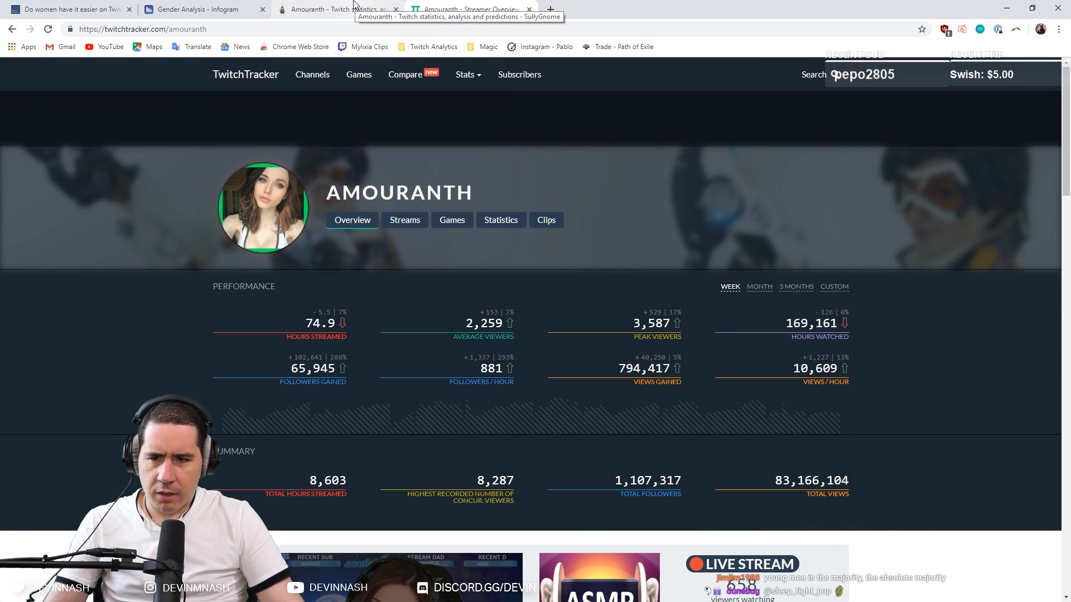
{"action": "left_click", "coordinate": [470, 9]}
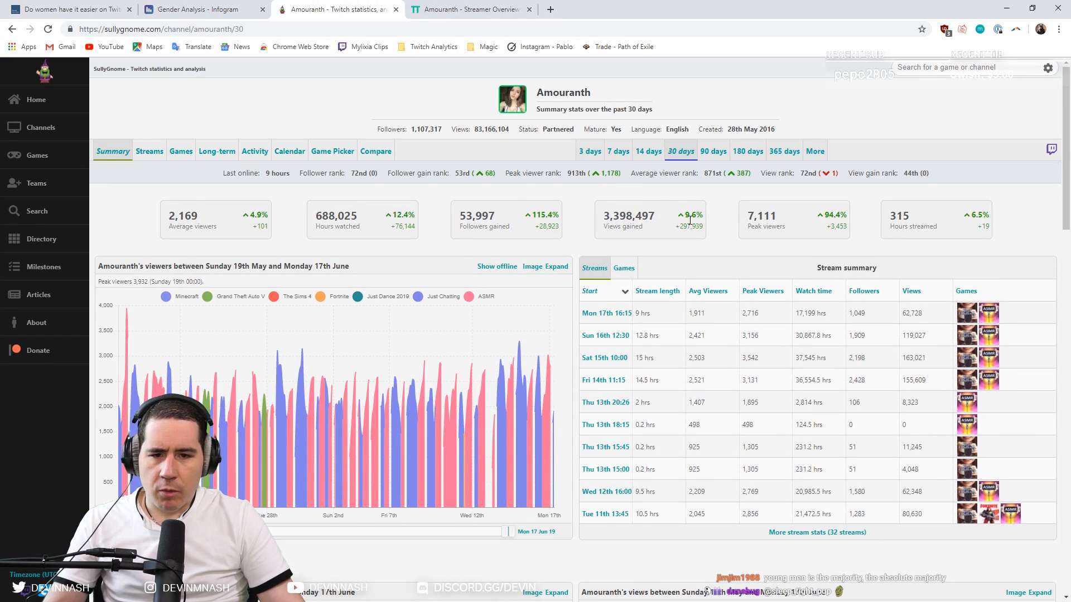
{"action": "mouse_move", "coordinate": [800, 296]}
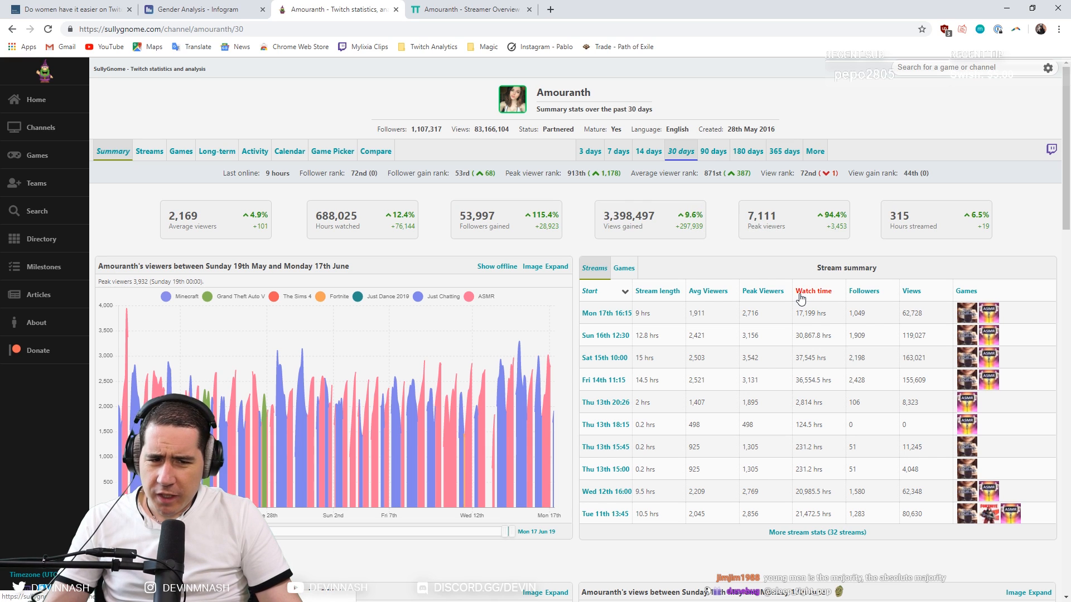
{"action": "mouse_move", "coordinate": [942, 238]}
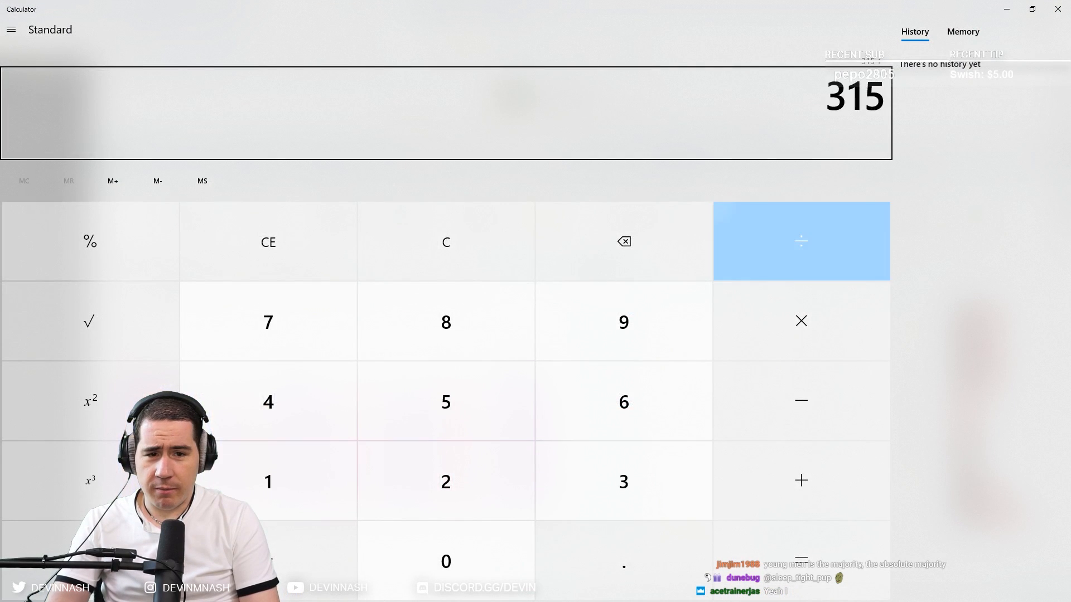
Get 315 ÷ 30 = 10.5 hours streamed per day, then close Calculator.
{"action": "left_click", "coordinate": [800, 241]}
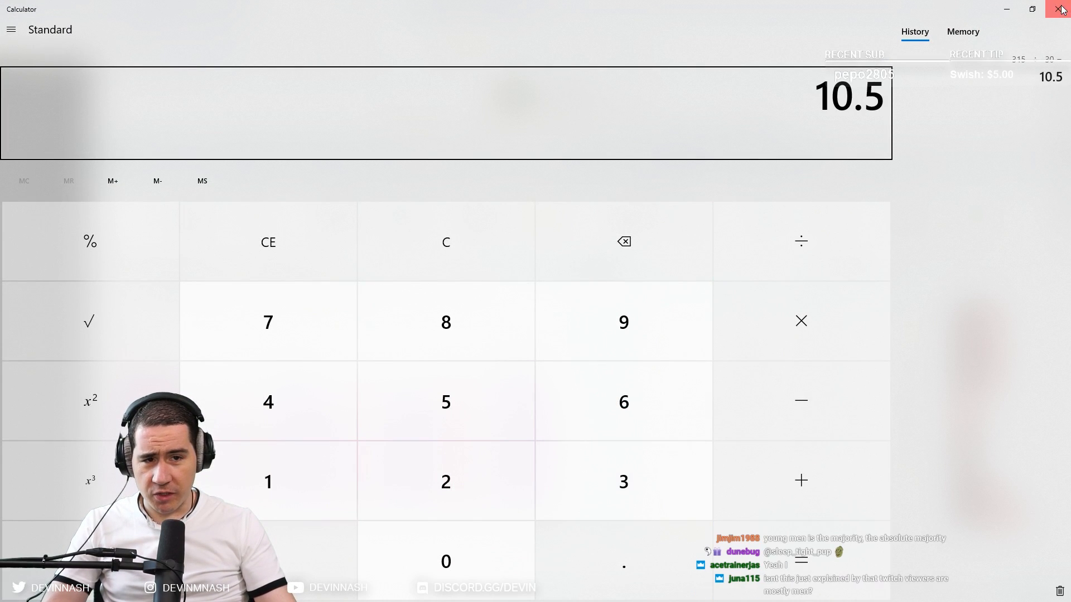
{"action": "left_click", "coordinate": [1061, 9]}
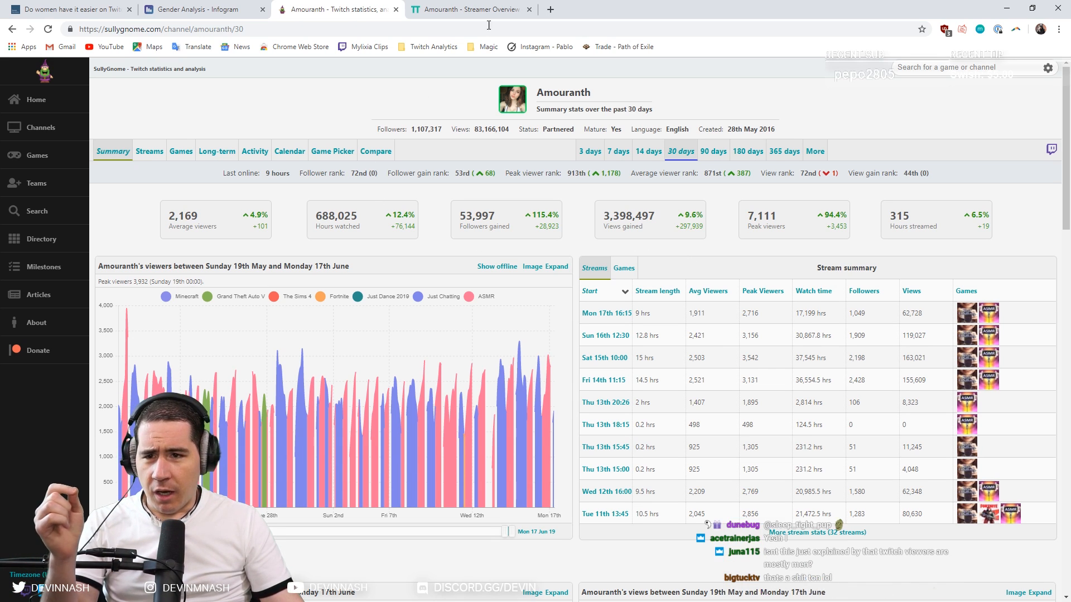
Scroll through Amouranth's Latest streams on TwitchTracker and back up to the weekly totals.
{"action": "left_click", "coordinate": [467, 9]}
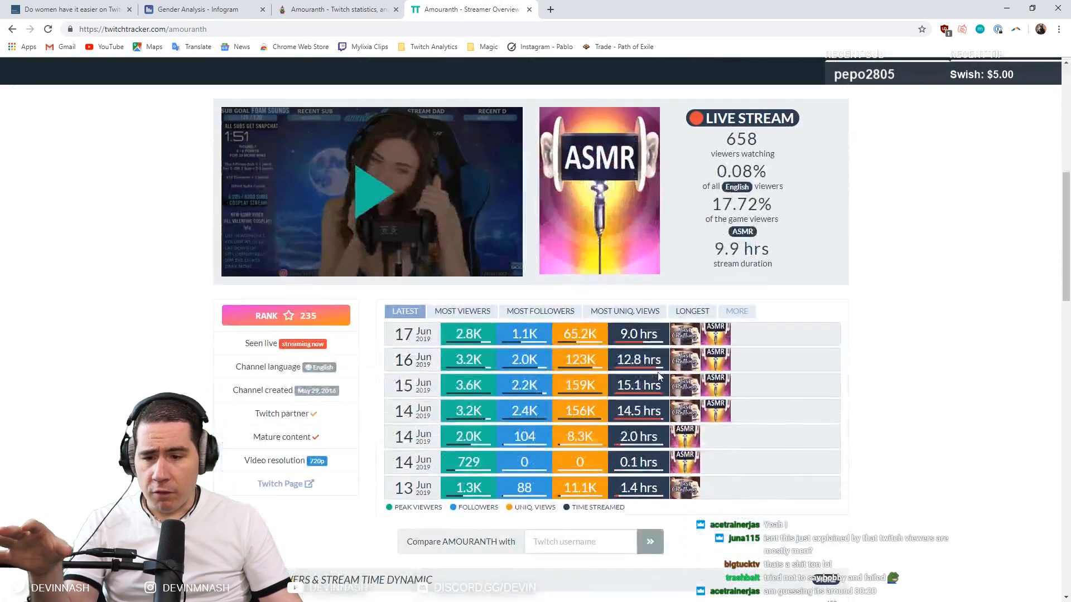
{"action": "scroll", "scroll_direction": "down", "scroll_amount": 3}
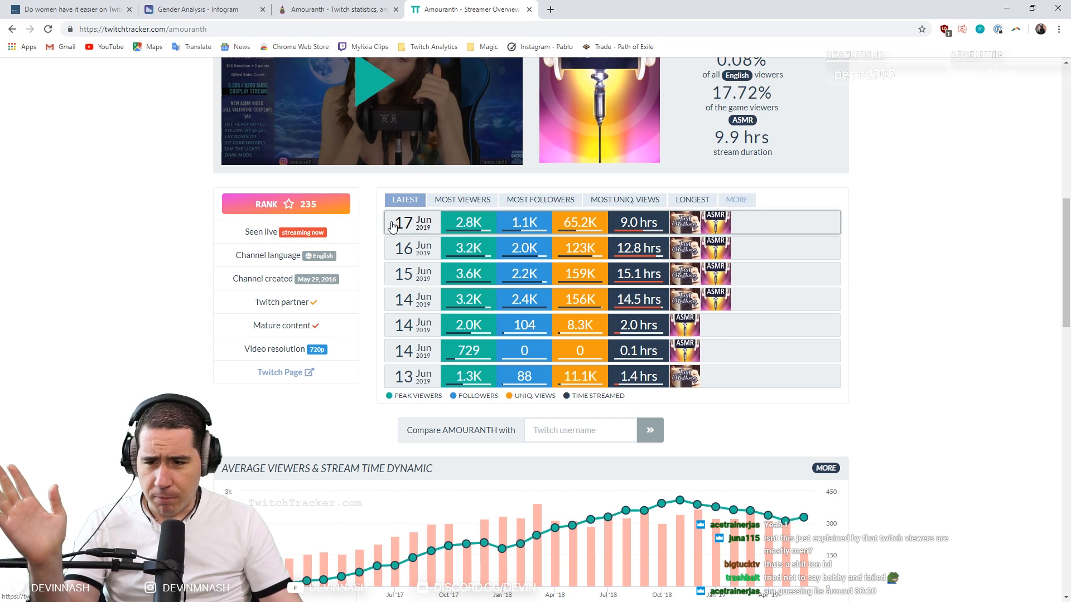
{"action": "scroll", "scroll_direction": "up", "scroll_amount": 3}
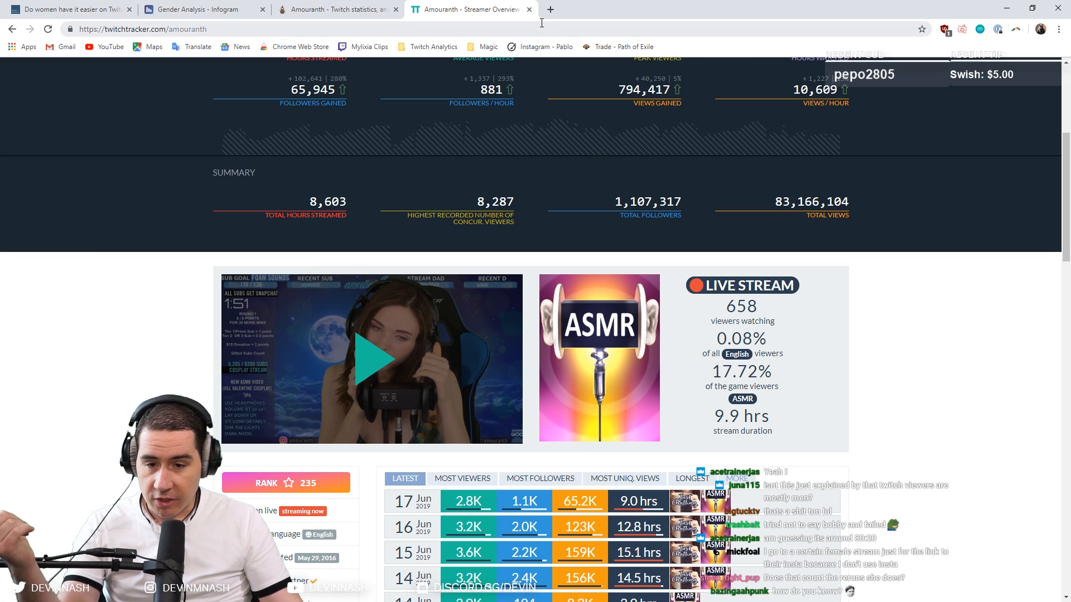
{"action": "scroll", "scroll_direction": "up", "scroll_amount": 3}
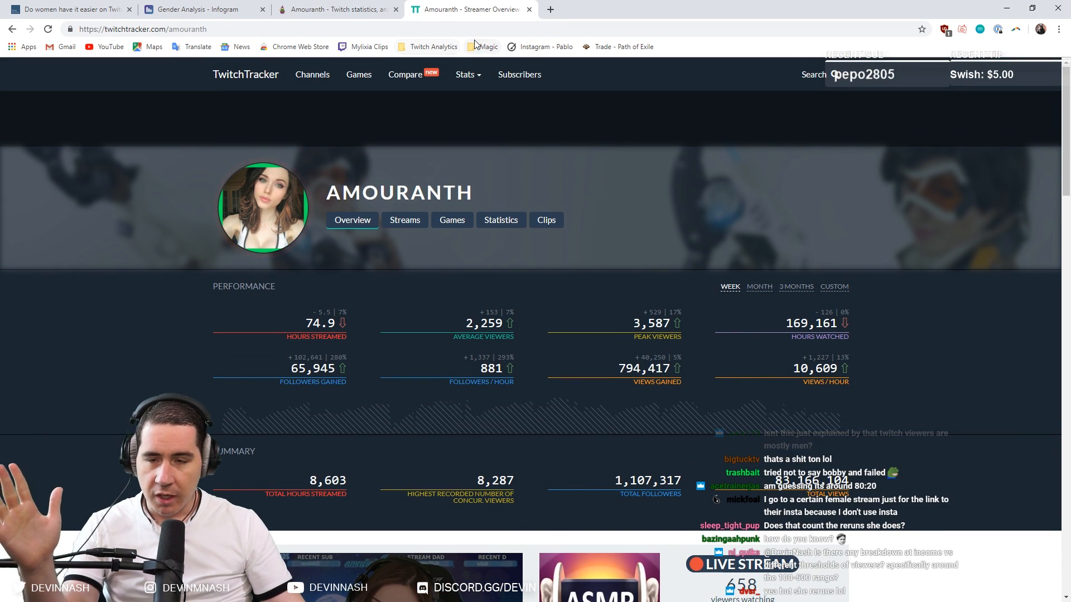
Bring Amouranth's SullyGnome summary with 315 hours streamed back on screen.
{"action": "left_click", "coordinate": [335, 9]}
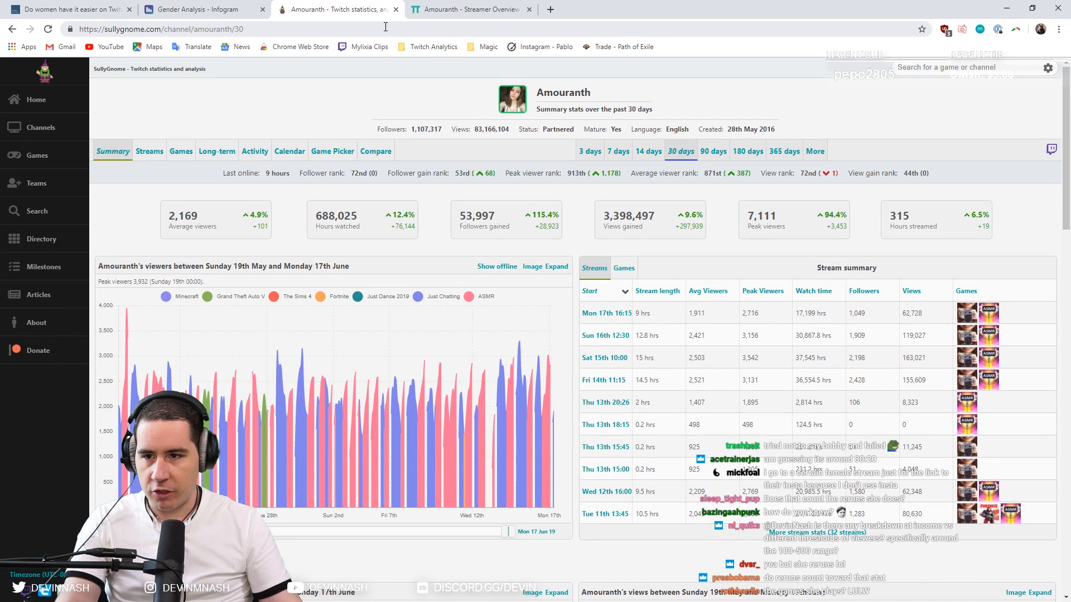
{"action": "left_click", "coordinate": [199, 9]}
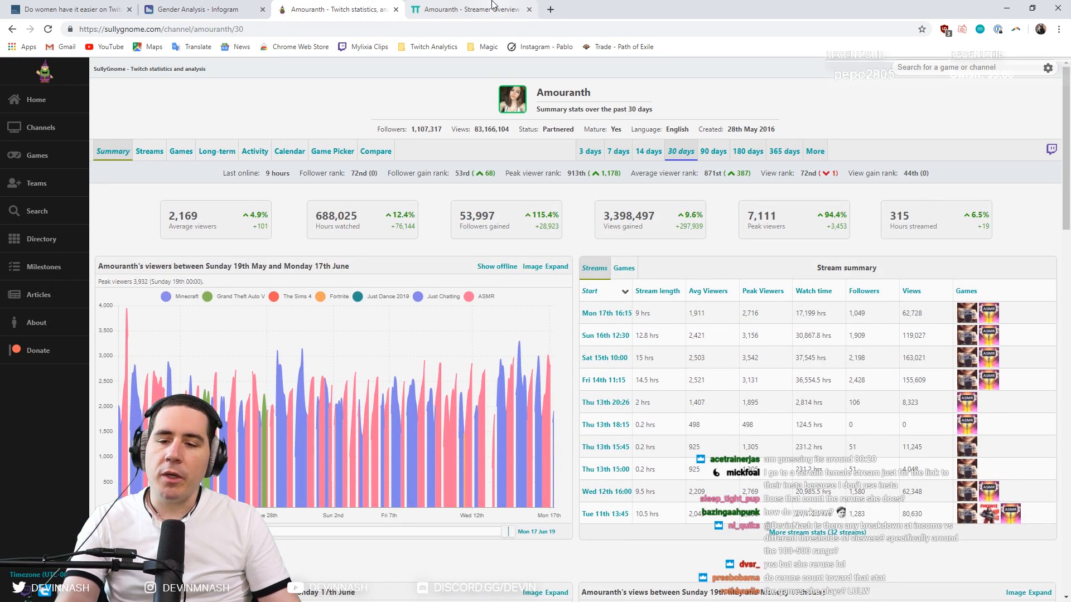
{"action": "mouse_move", "coordinate": [471, 9]}
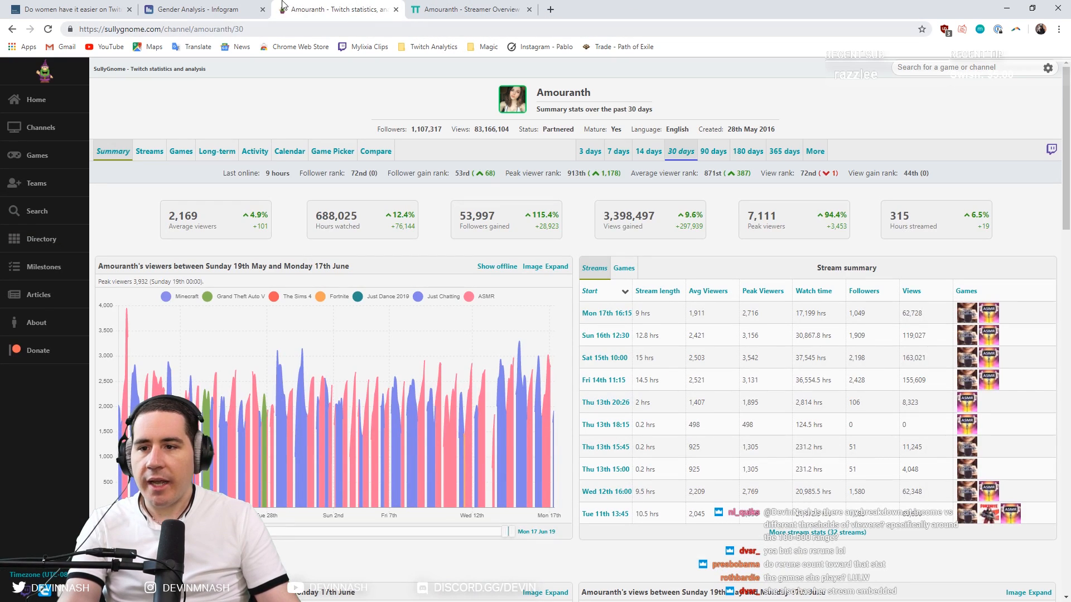
Scroll through the TDS article's charts, then switch to the Infogram 'Is it easier to be a woman on Twitch?' infographic.
{"action": "left_click", "coordinate": [68, 8]}
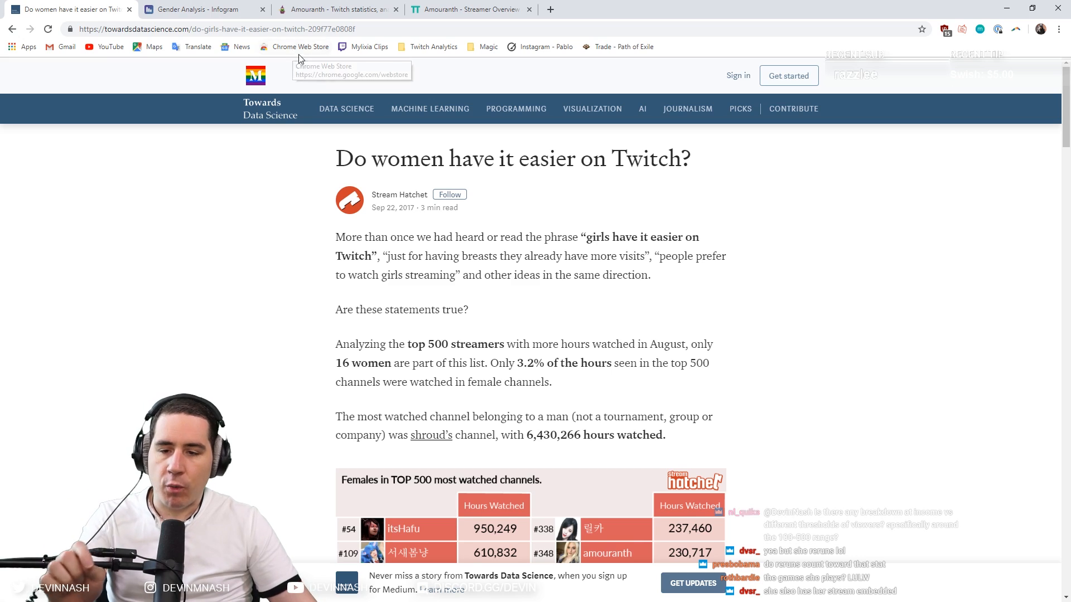
{"action": "left_click", "coordinate": [198, 9]}
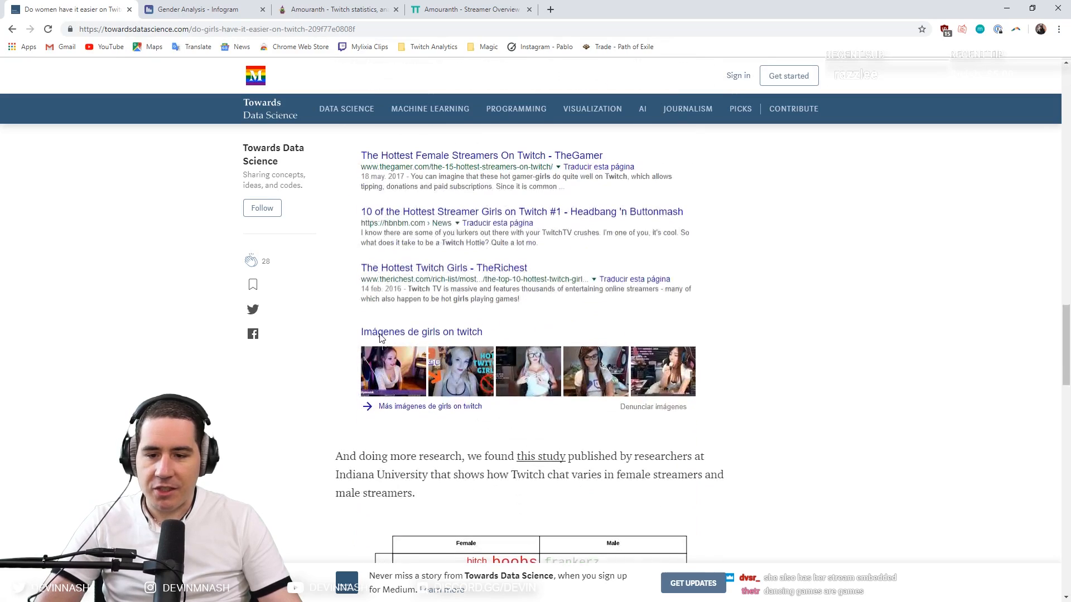
{"action": "scroll", "scroll_direction": "down", "scroll_amount": 3}
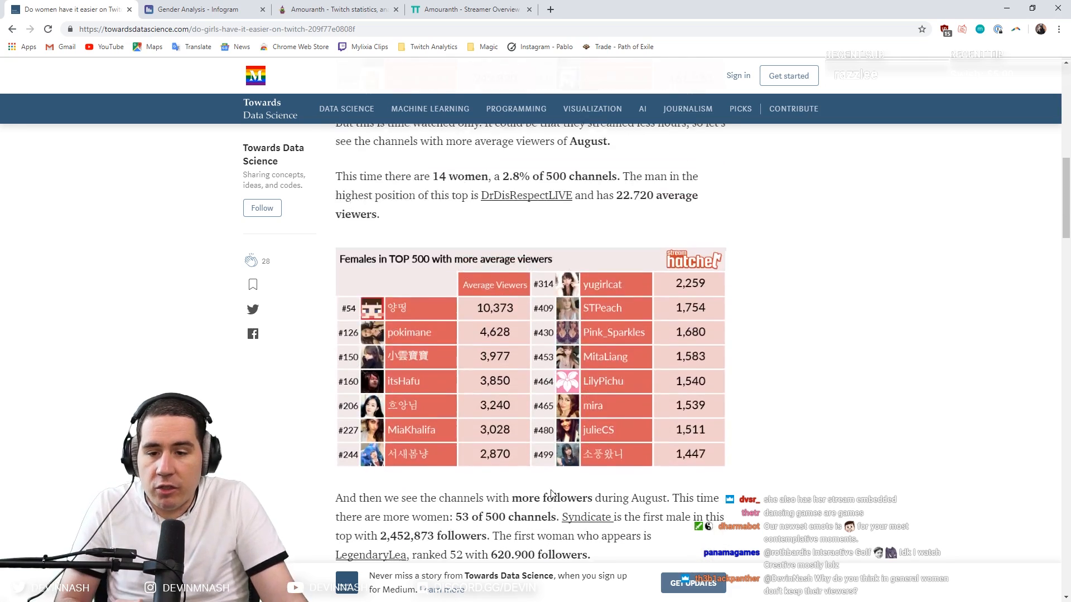
{"action": "scroll", "scroll_direction": "up", "scroll_amount": 3}
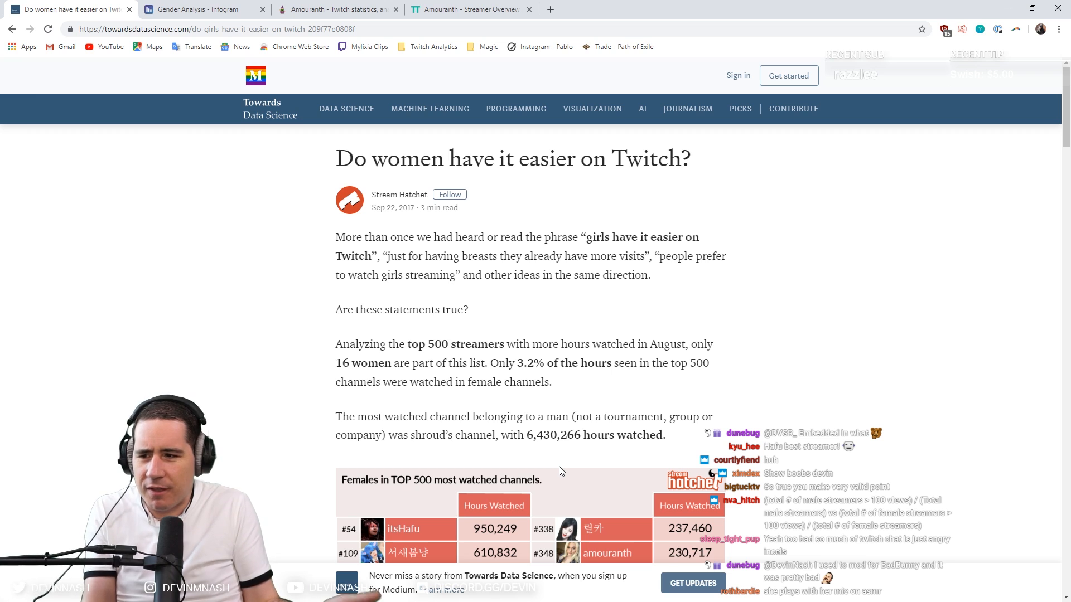
{"action": "mouse_move", "coordinate": [557, 457]}
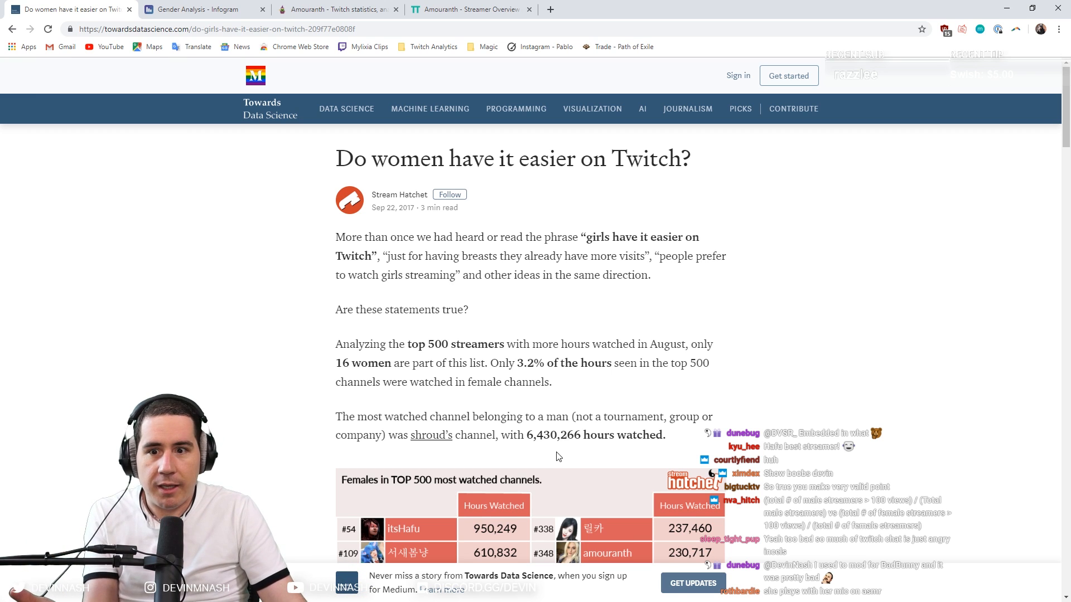
{"action": "mouse_move", "coordinate": [506, 413]}
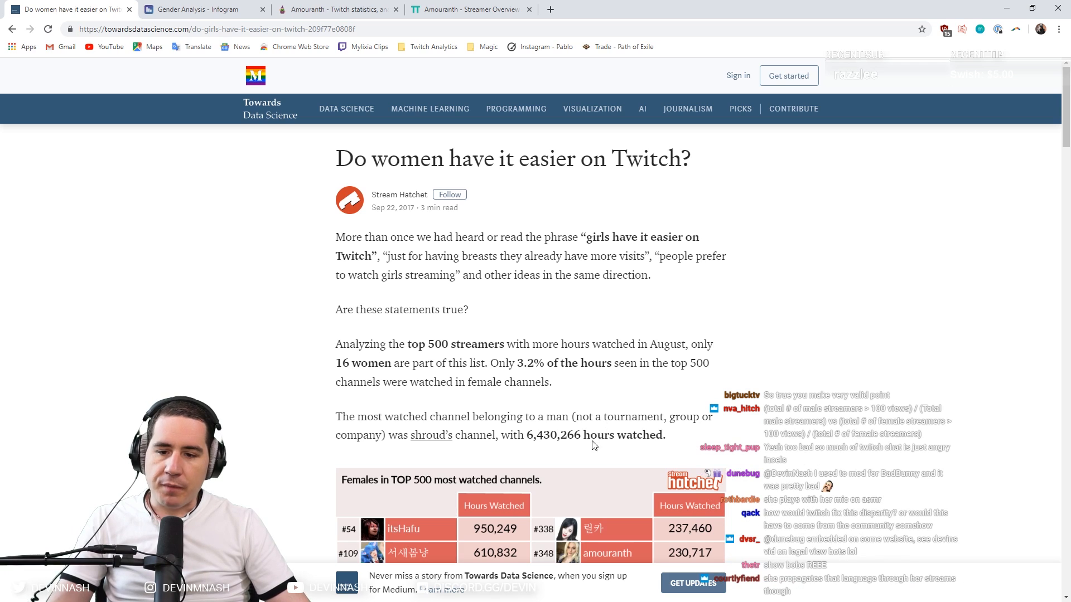
{"action": "mouse_move", "coordinate": [674, 381]}
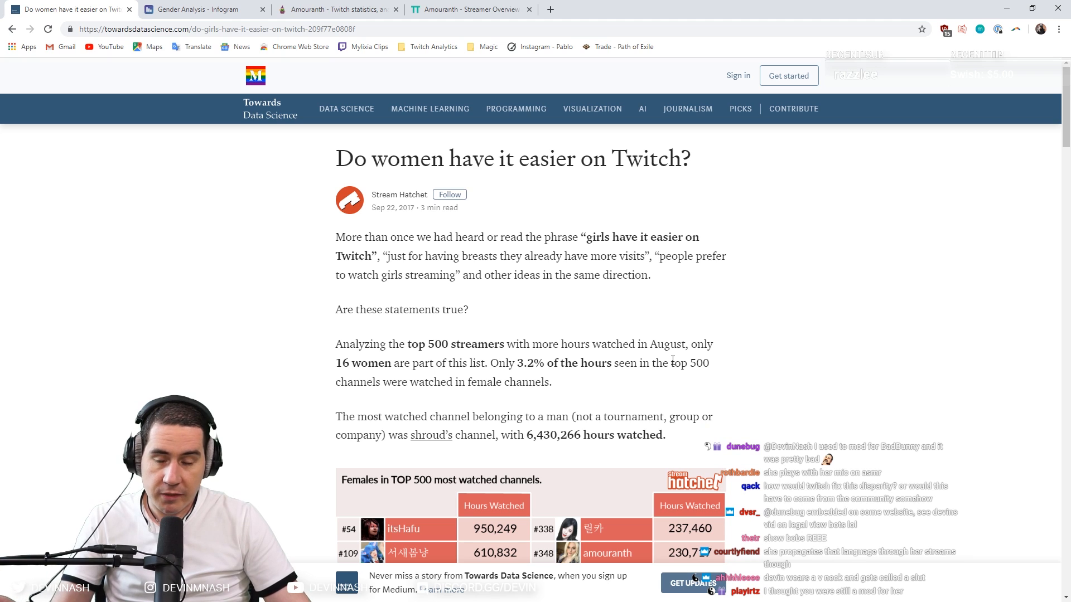
{"action": "left_click", "coordinate": [198, 9]}
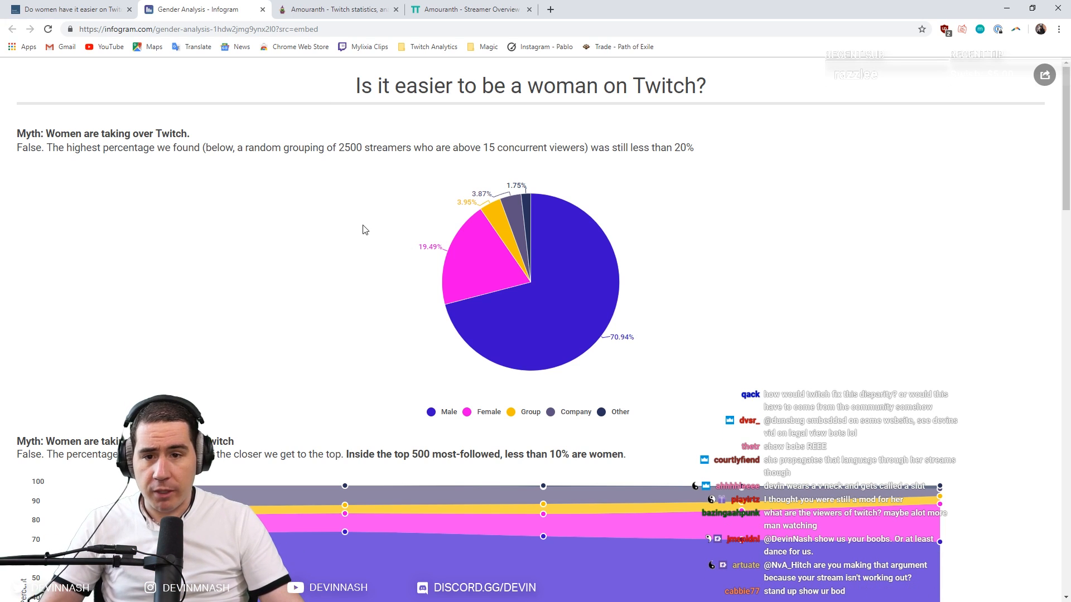
{"action": "left_click", "coordinate": [68, 9]}
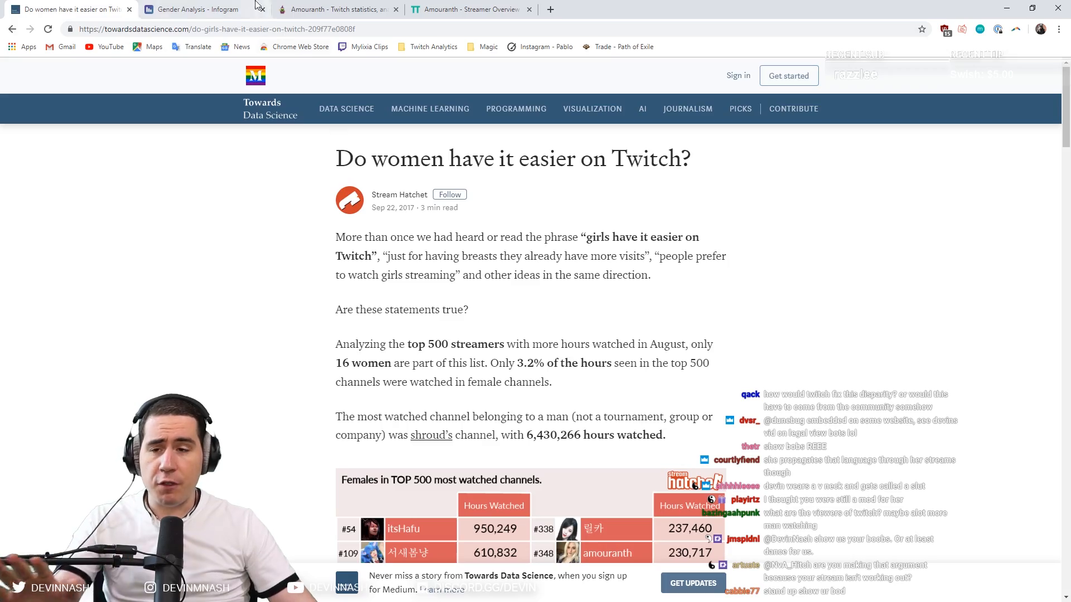
{"action": "left_click", "coordinate": [198, 9]}
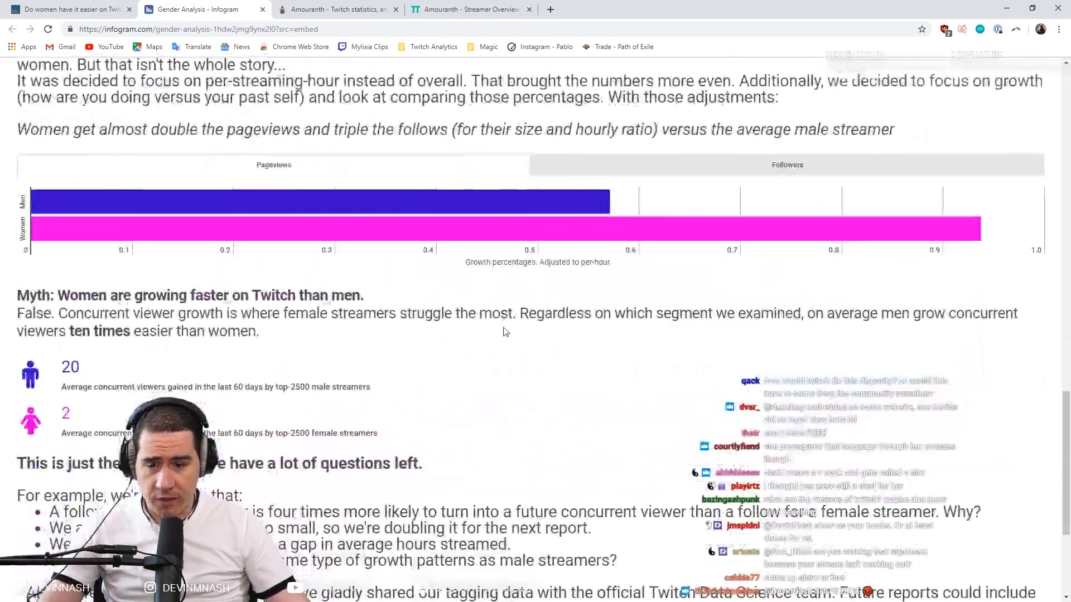
{"action": "scroll", "scroll_direction": "up", "scroll_amount": 3}
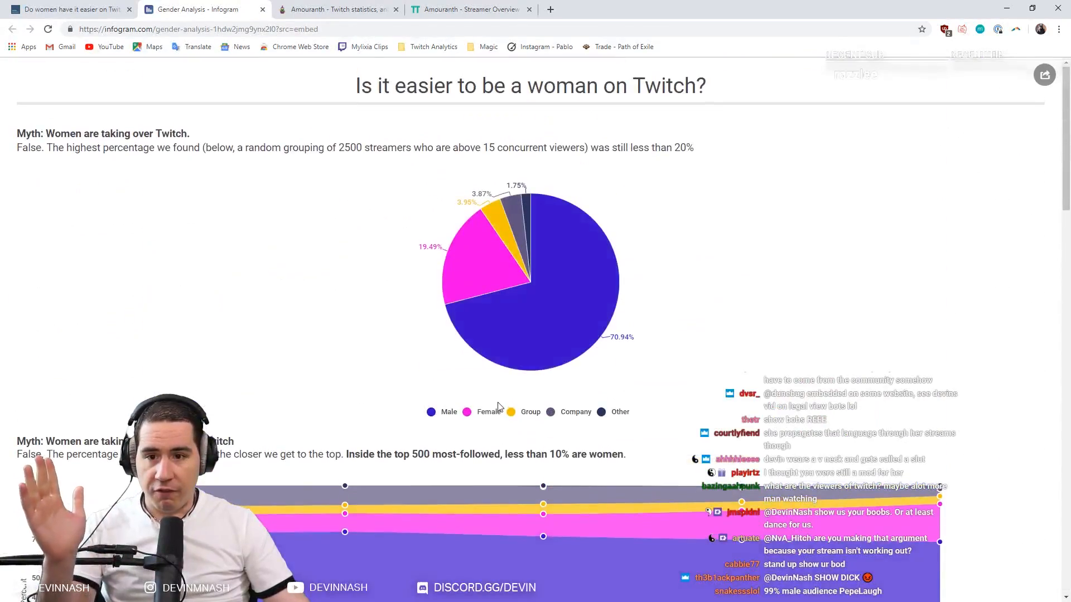